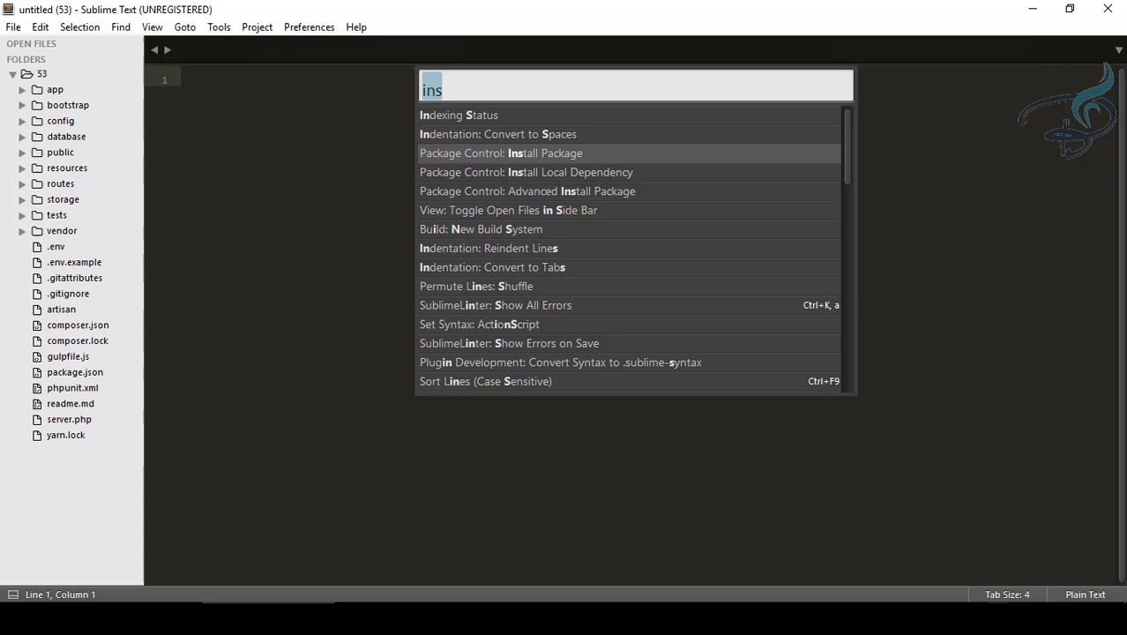
# - Install the PHP Companion package through Package Control: Install Package, searching 'php com'
pyautogui.click(501, 151)
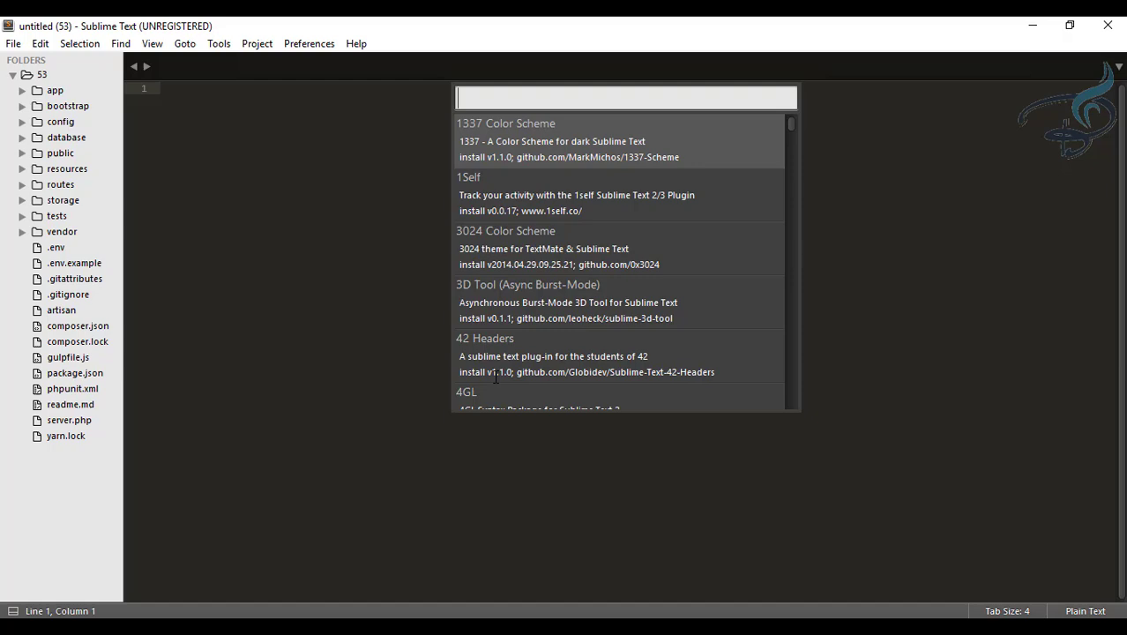
pyautogui.write('php co')
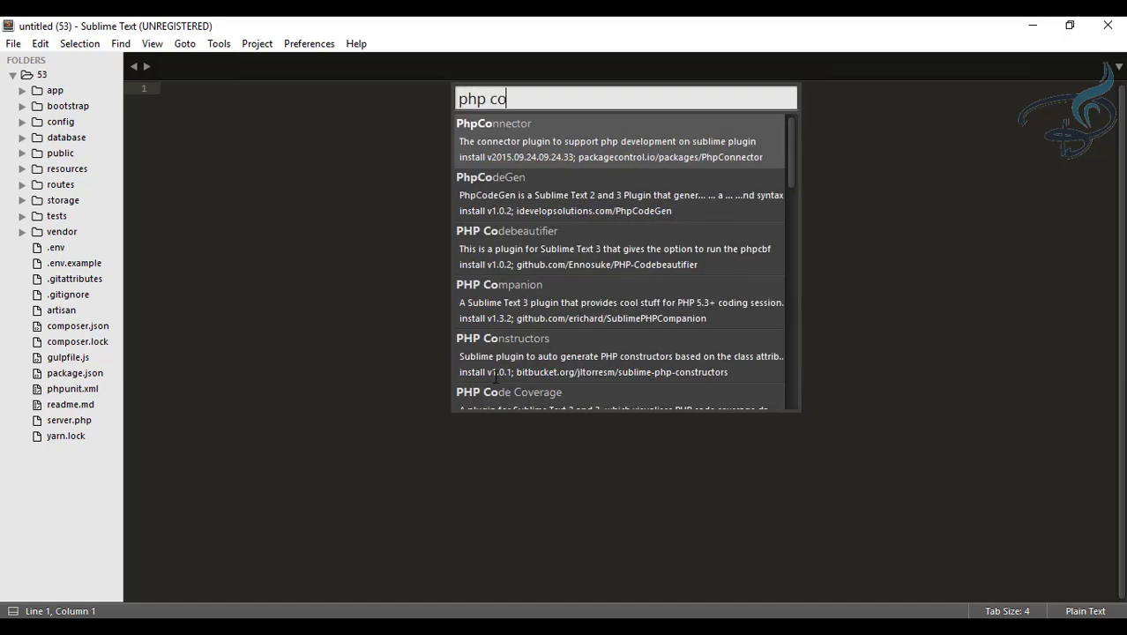
pyautogui.write('m')
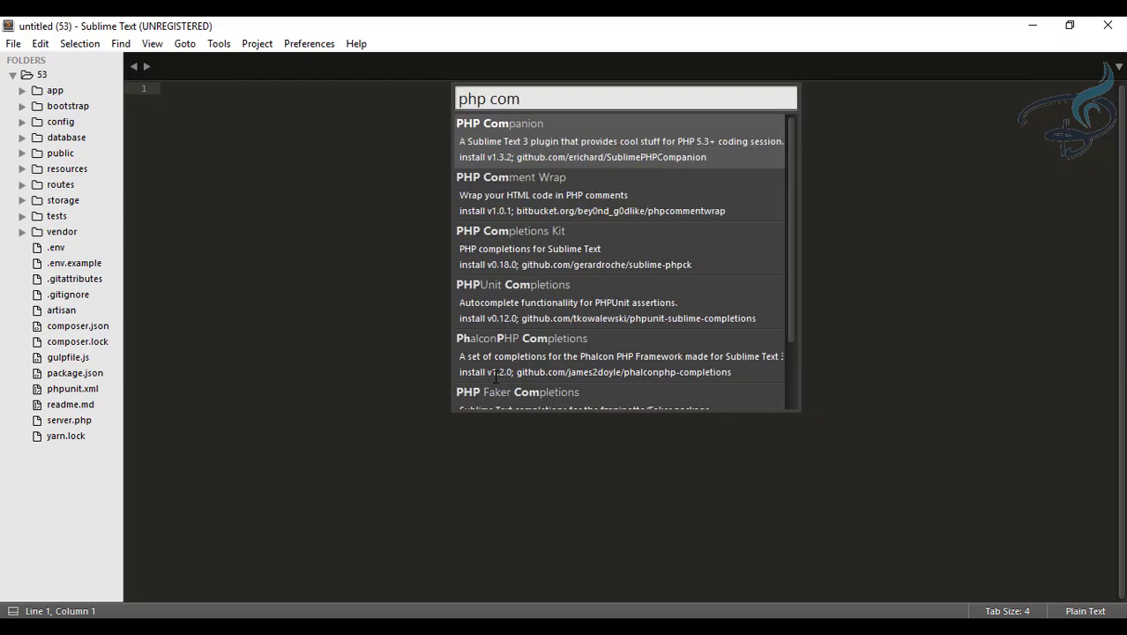
pyautogui.click(499, 139)
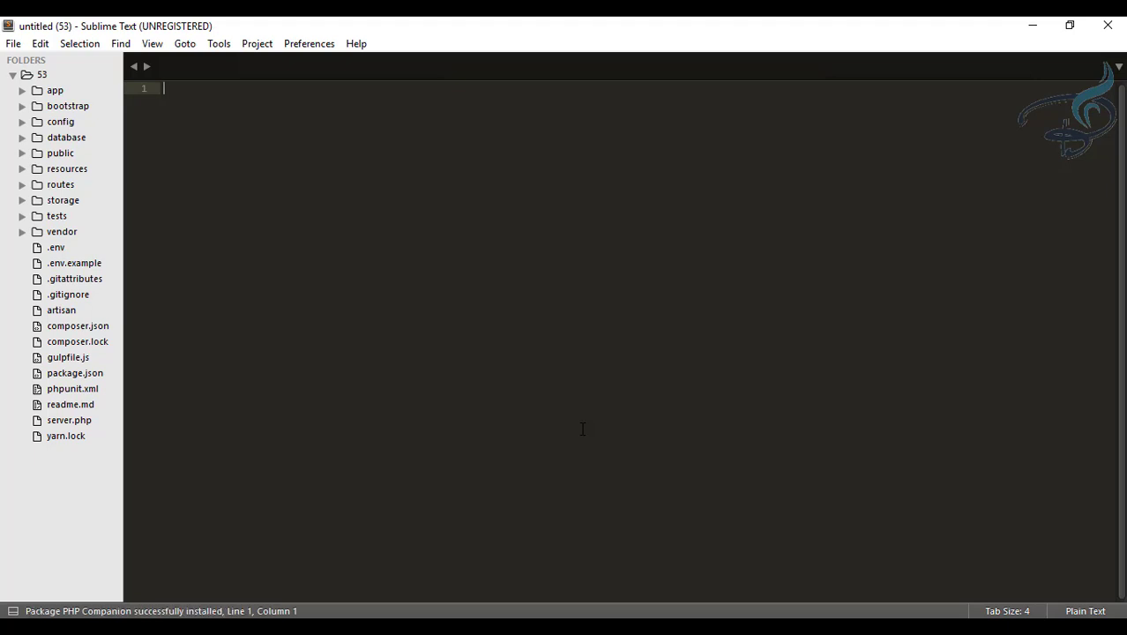
pyautogui.moveTo(240, 221)
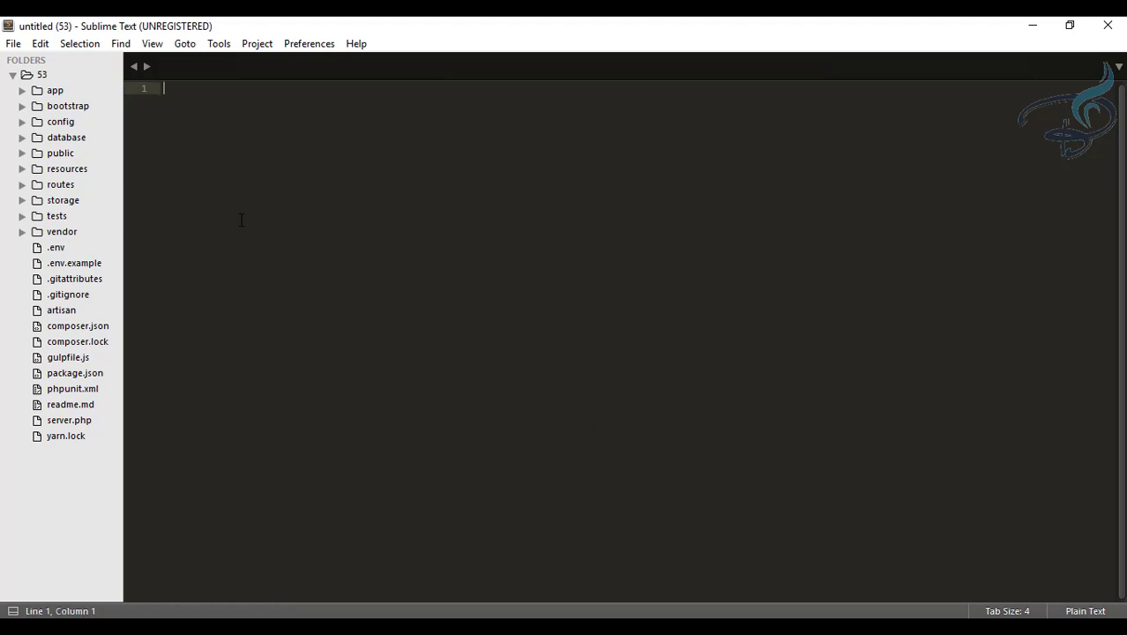
# - Open HomeController.php from app > Http > Controllers in the sidebar
pyautogui.click(55, 90)
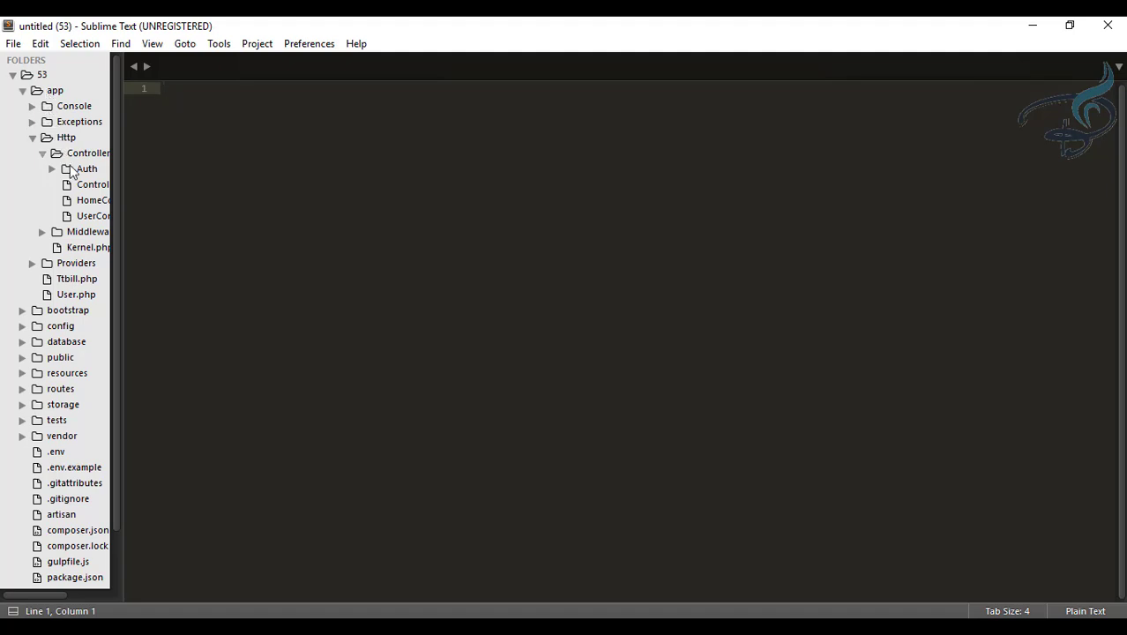
pyautogui.doubleClick(94, 199)
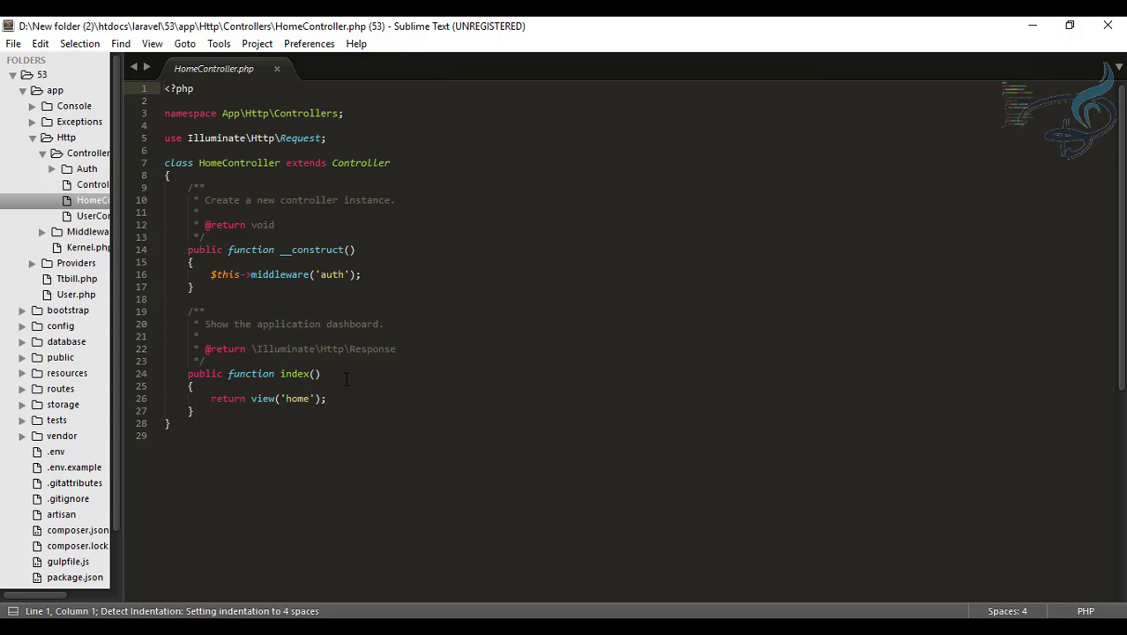
# - Add a User::find(1); line inside index() and select the User class name
pyautogui.press('enter')
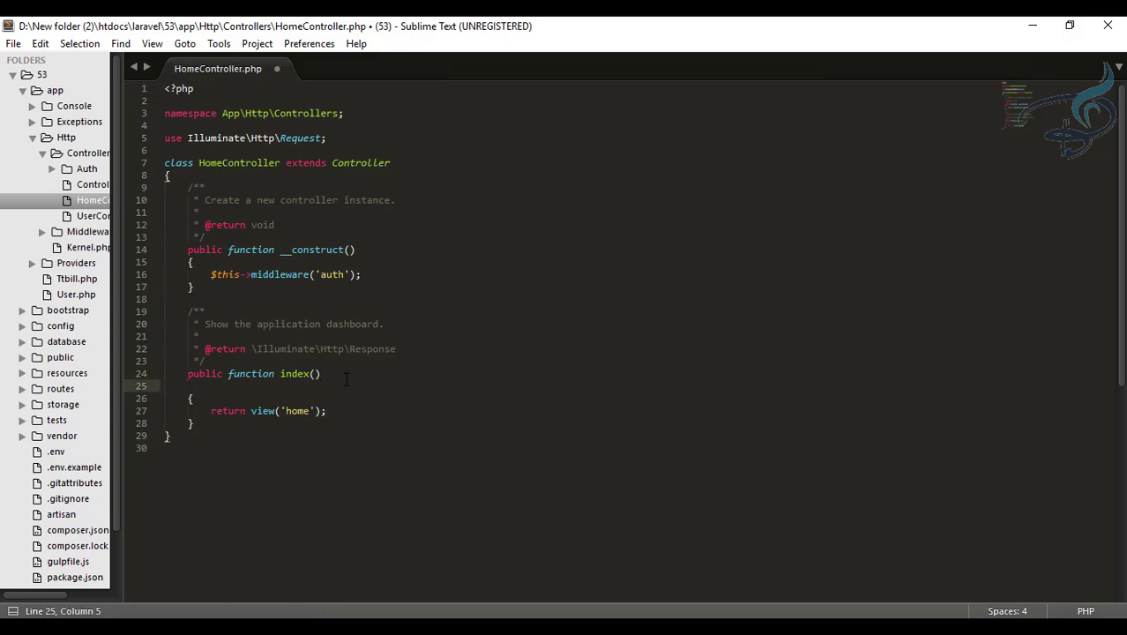
pyautogui.press('enter')
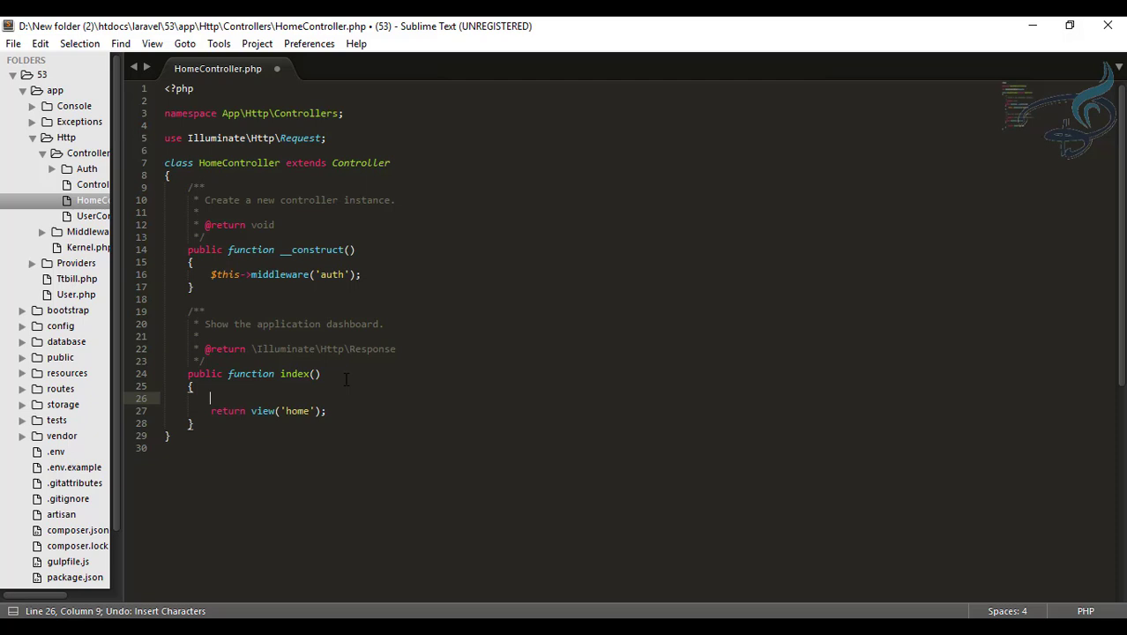
pyautogui.write('u')
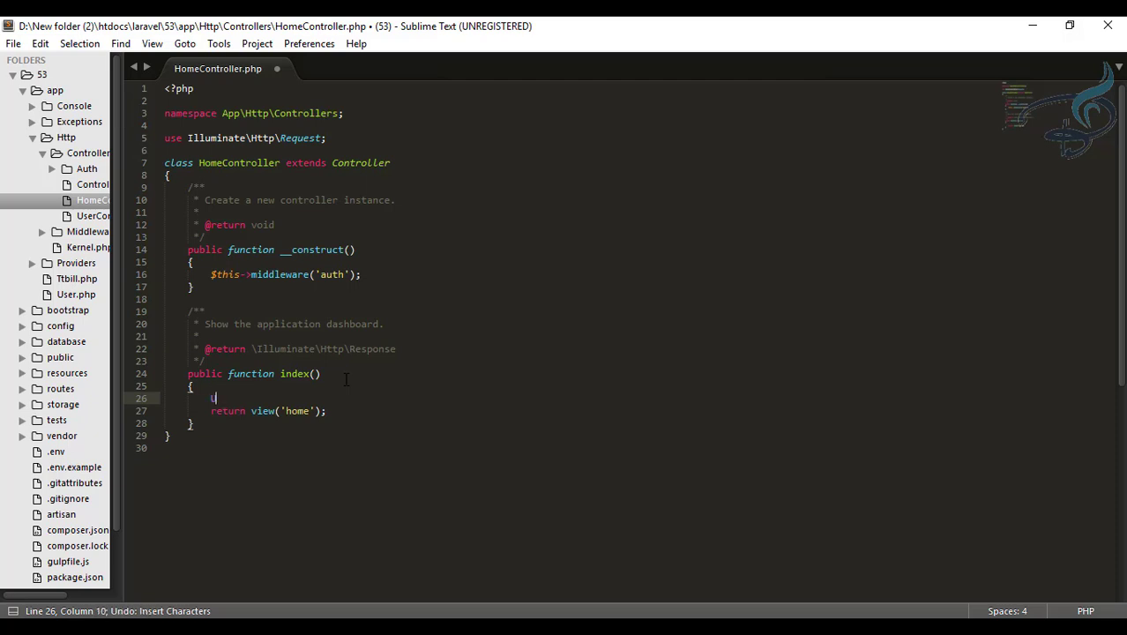
pyautogui.write('ser')
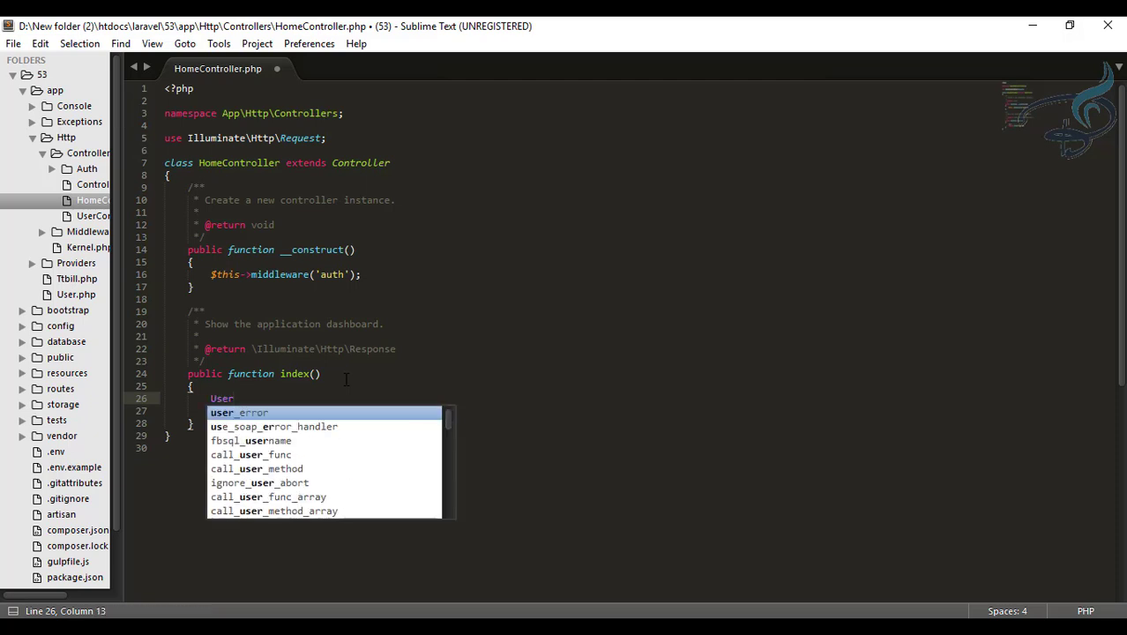
pyautogui.write('::')
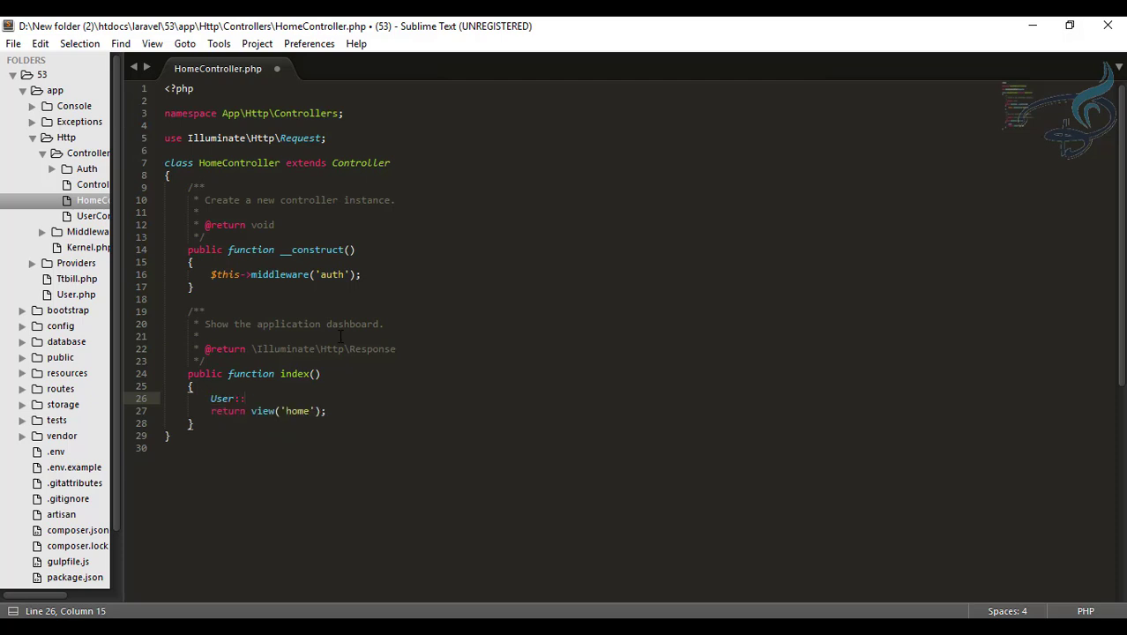
pyautogui.write('find()')
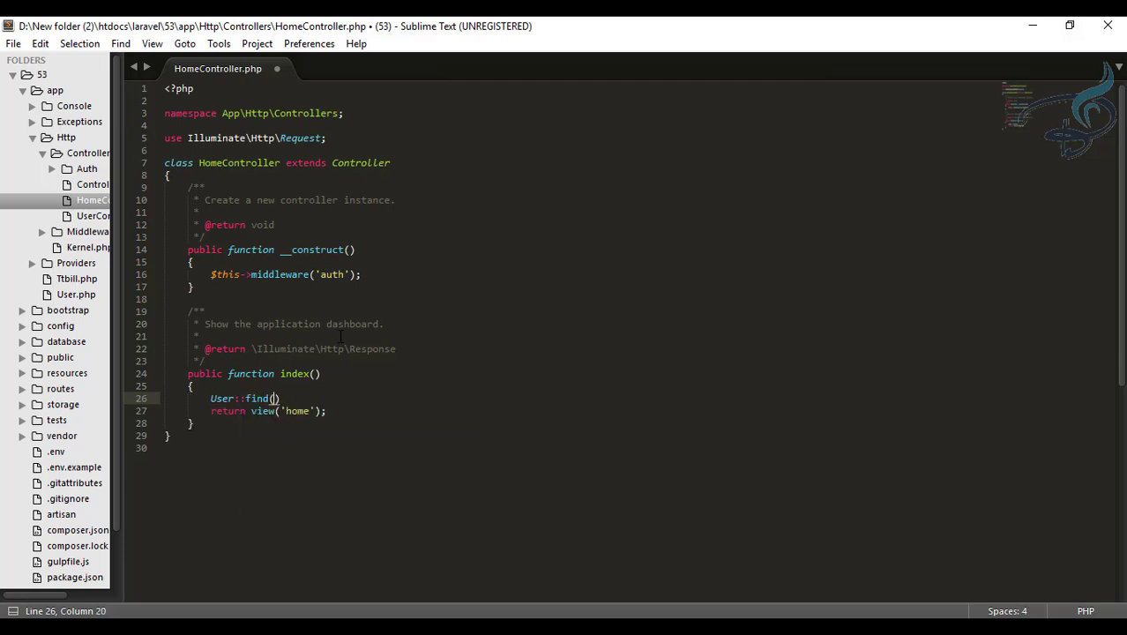
pyautogui.write('1')
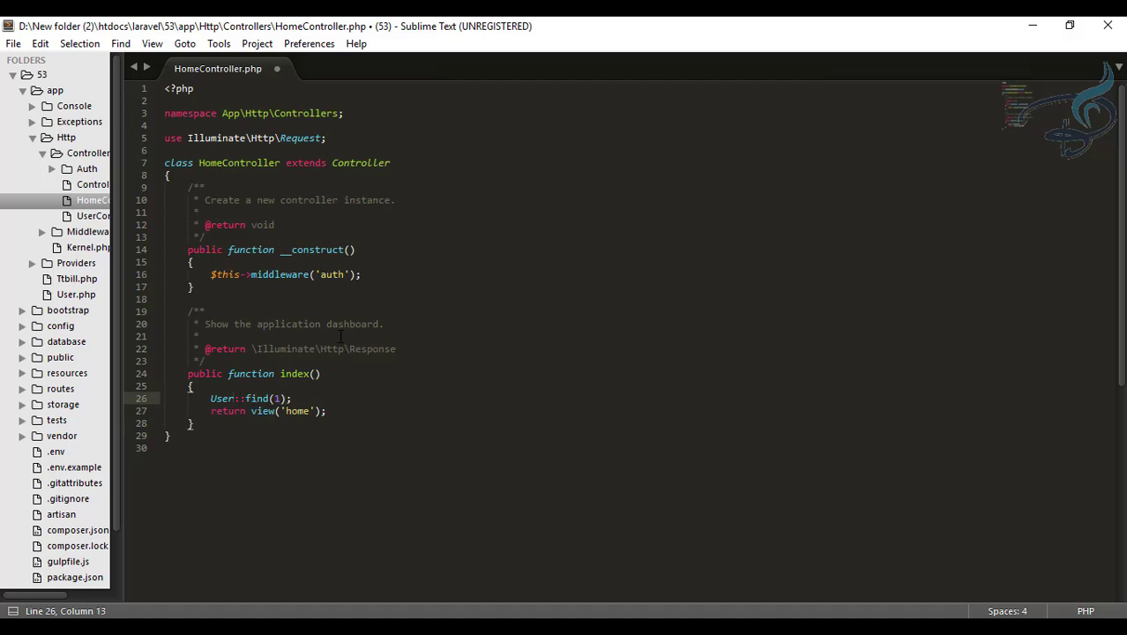
pyautogui.doubleClick(222, 399)
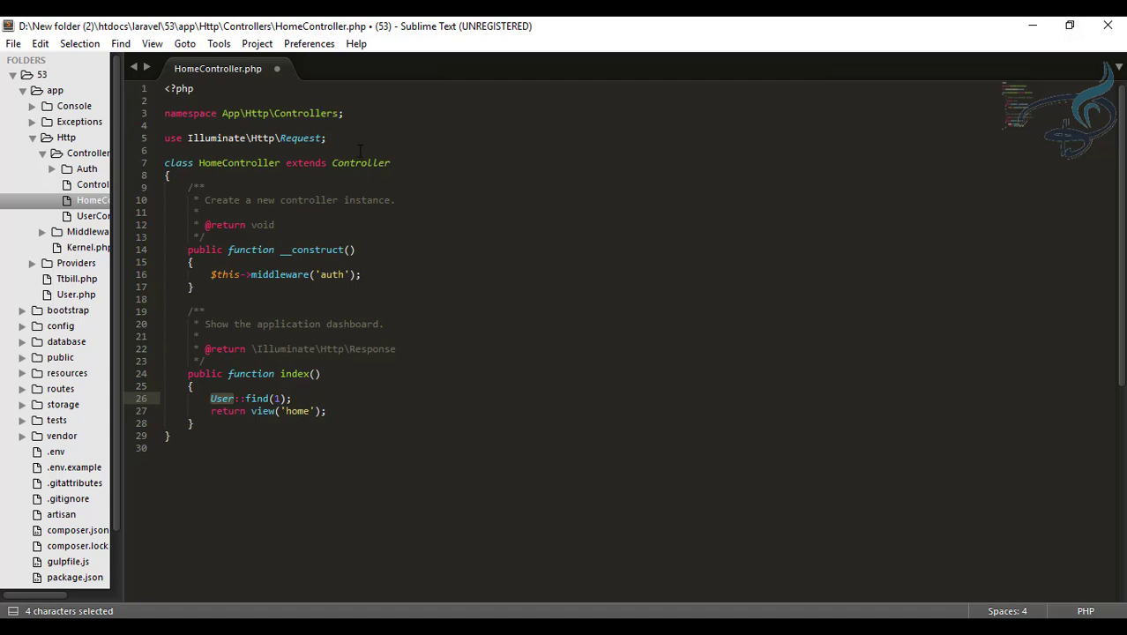
# - Hand-type a use App\ import line above the class as a manual attempt
pyautogui.write('use')
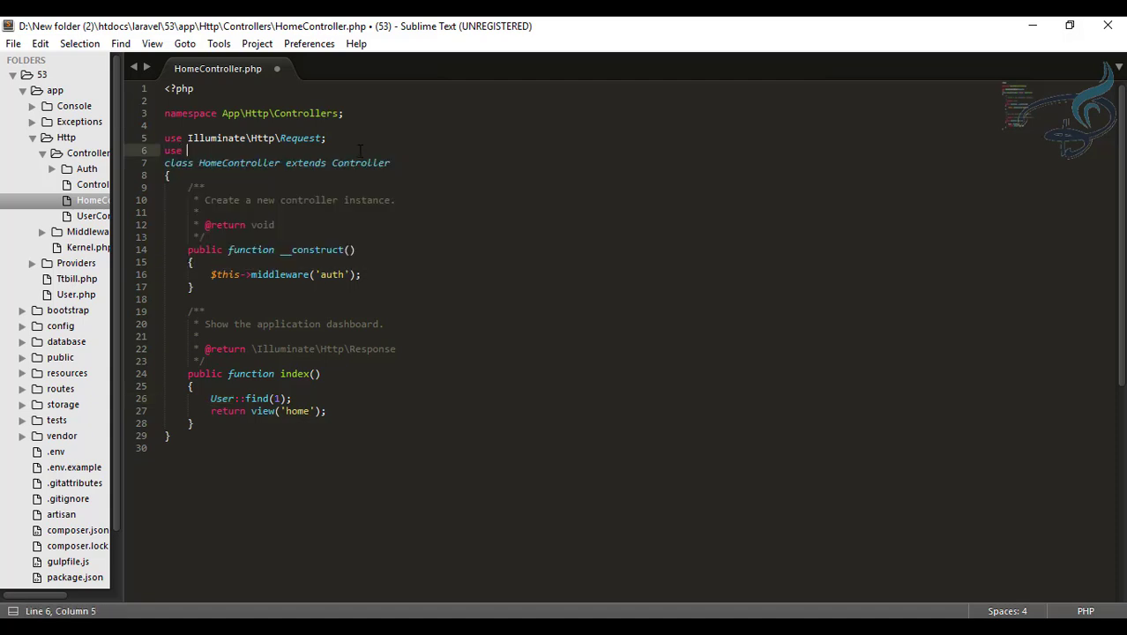
pyautogui.write('App\\')
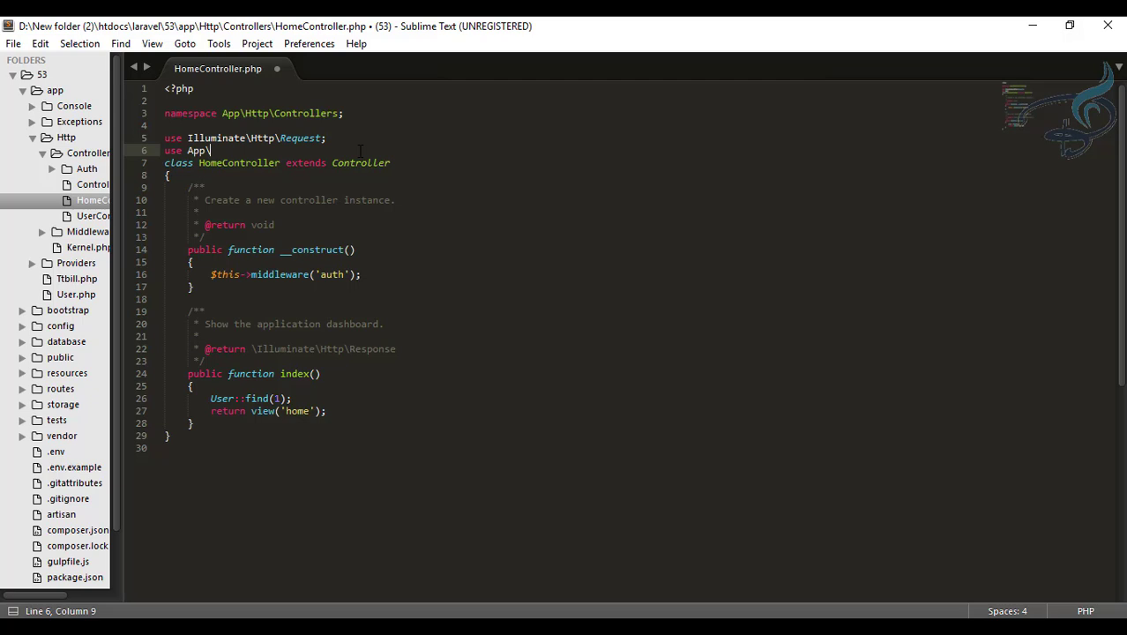
pyautogui.write('Use')
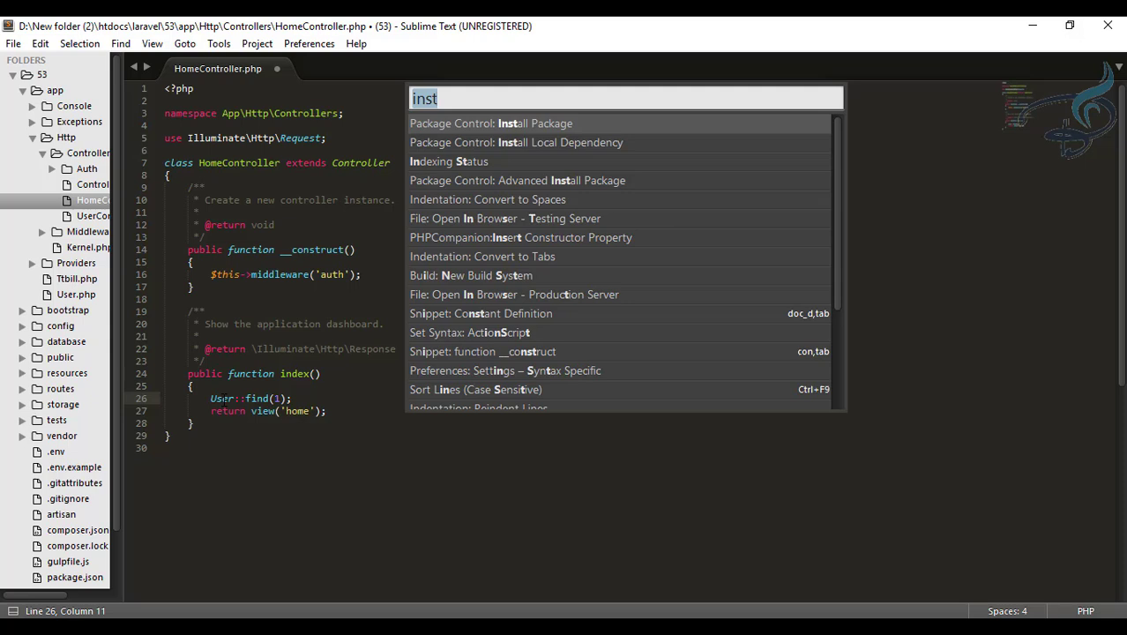
# - Run PHPCompanion: Find Use and import App\User above the Request import
pyautogui.write('find')
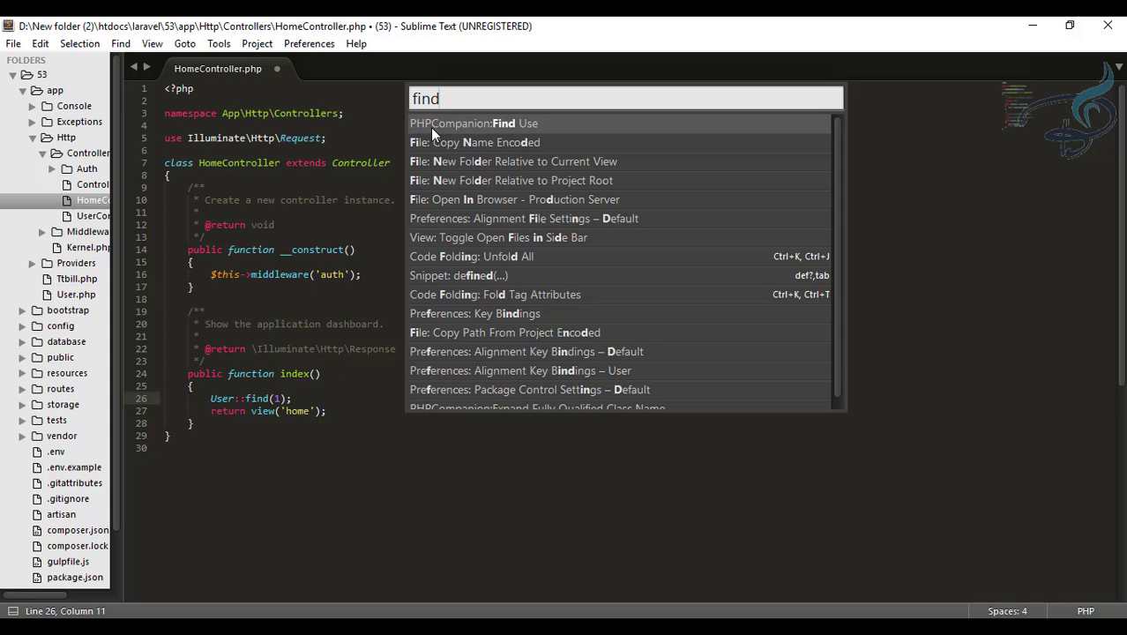
pyautogui.moveTo(522, 130)
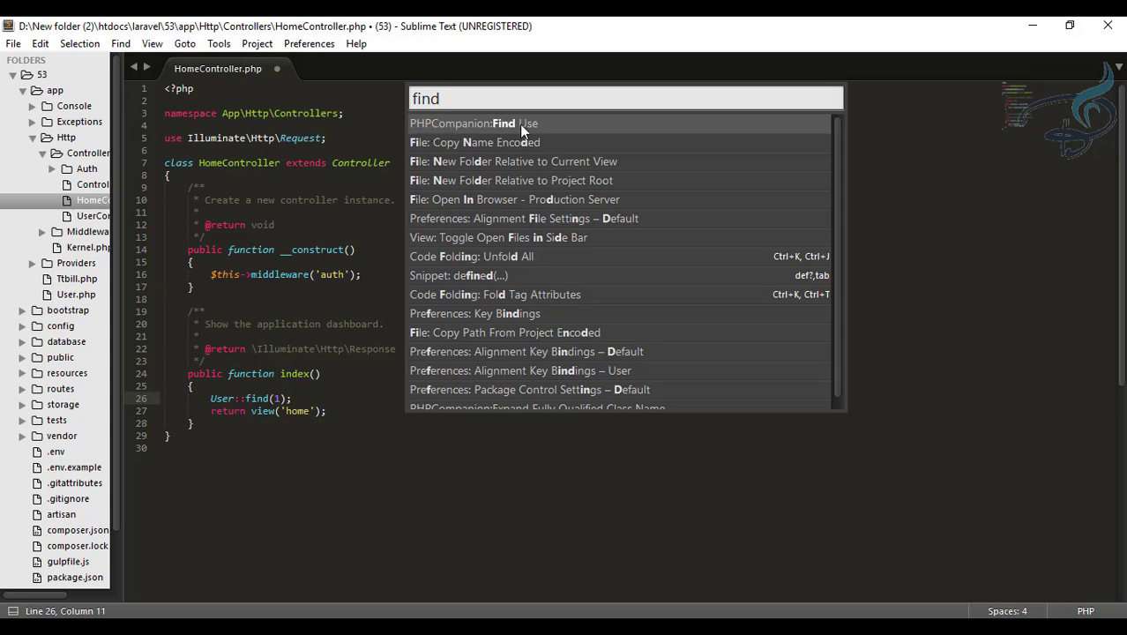
pyautogui.moveTo(558, 130)
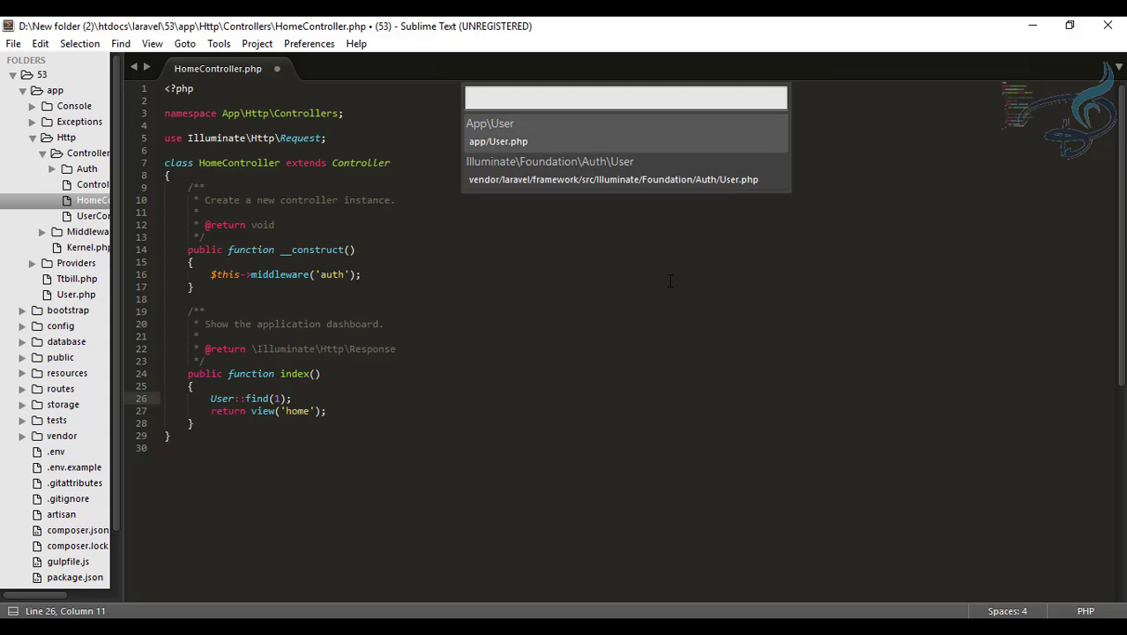
pyautogui.click(491, 123)
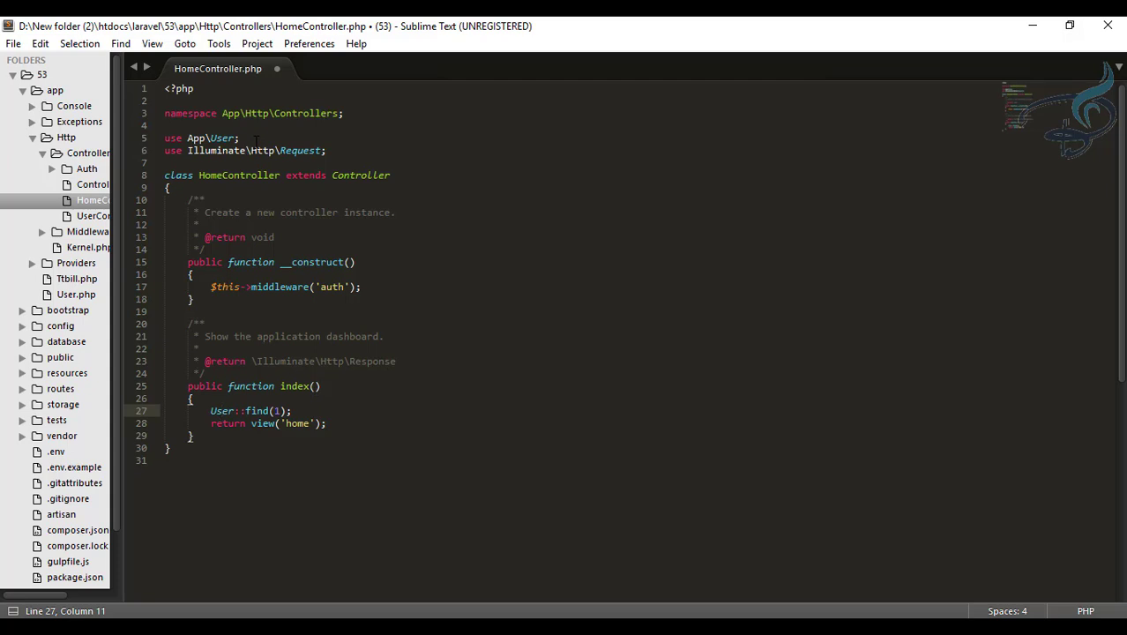
pyautogui.click(238, 138)
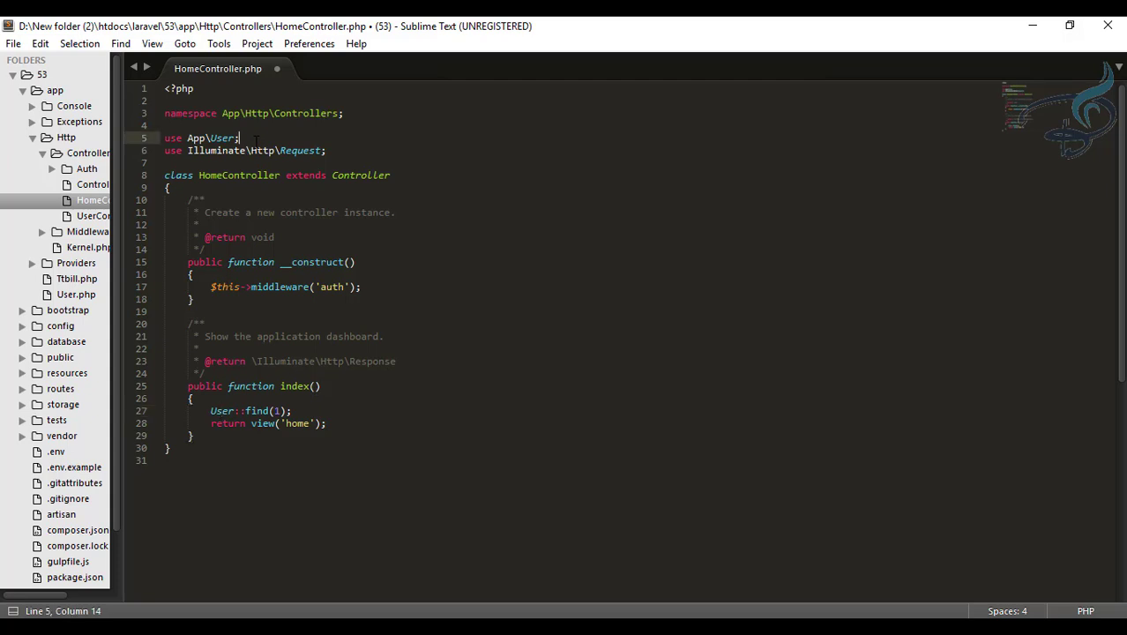
# - Open the user key bindings file from the Preferences menu
pyautogui.click(308, 42)
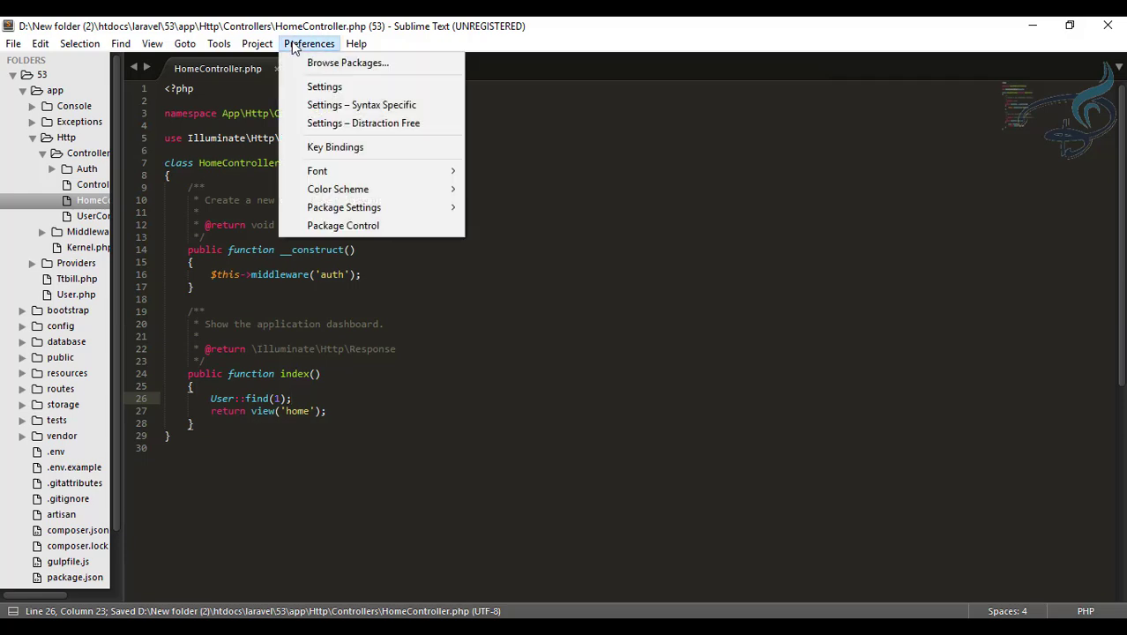
pyautogui.moveTo(335, 147)
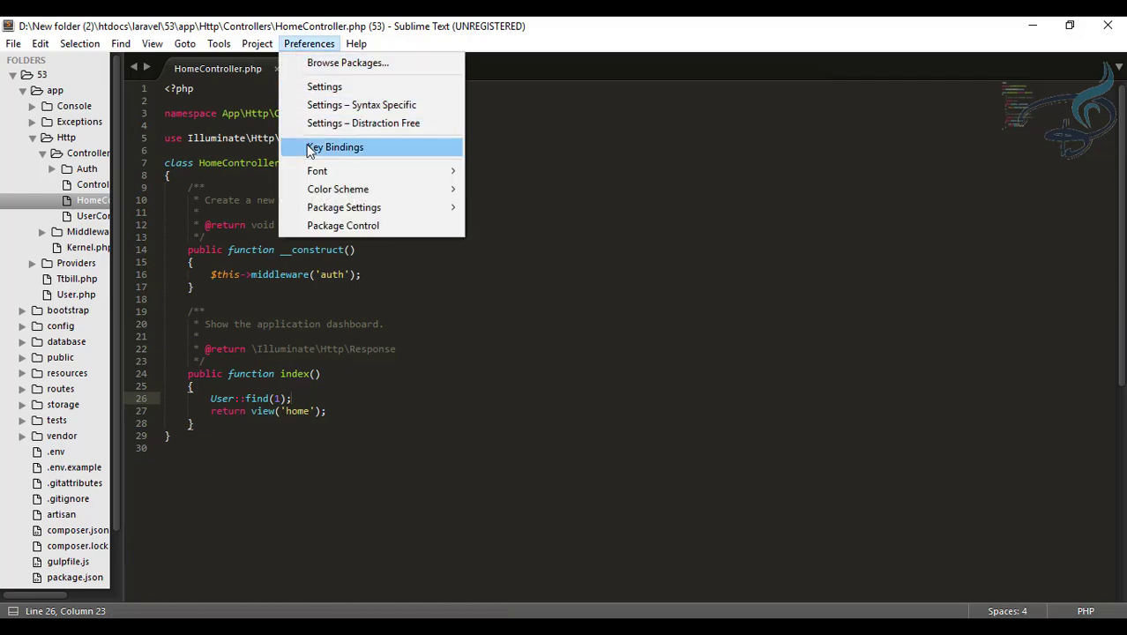
pyautogui.click(335, 146)
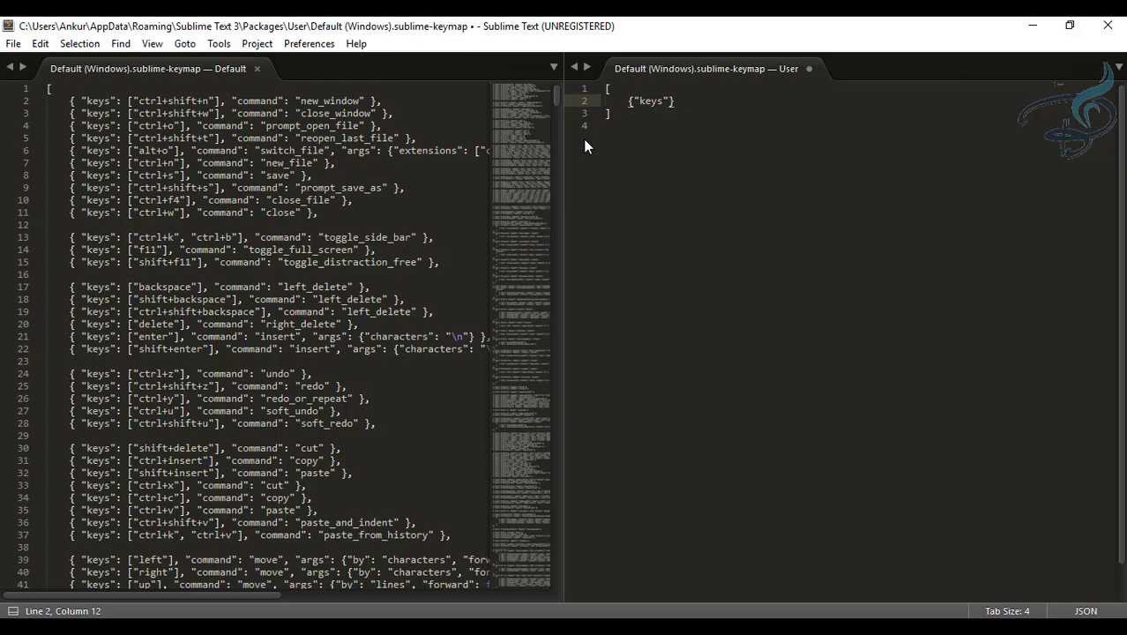
# - Draft a ctrl+alt+f key binding entry with an empty command field, then return to HomeController.php
pyautogui.write(':')
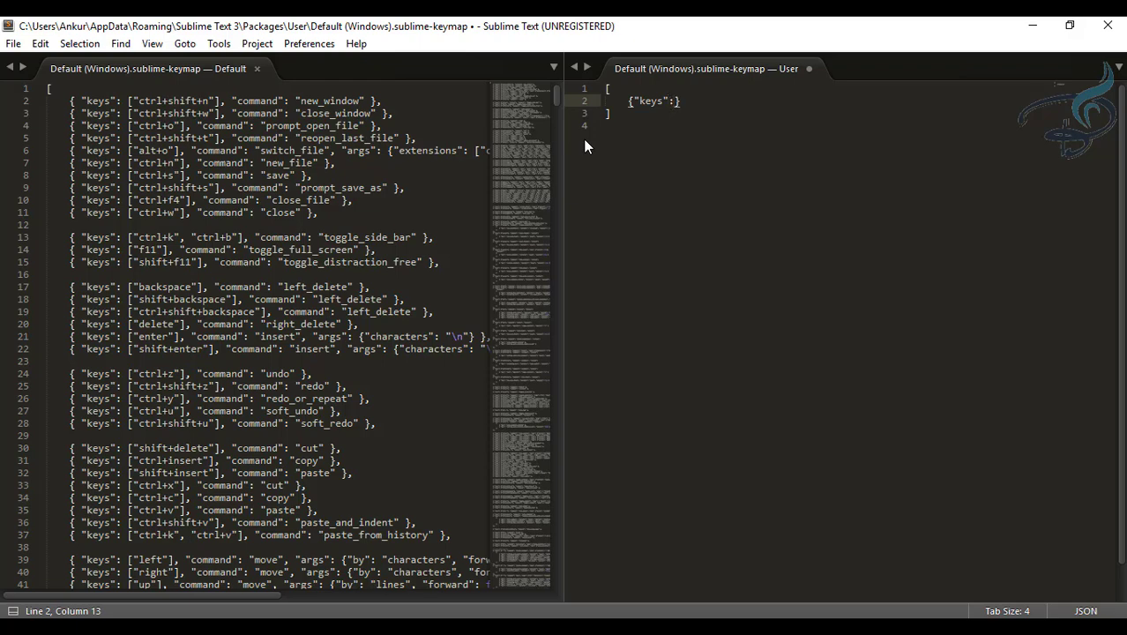
pyautogui.write('[]')
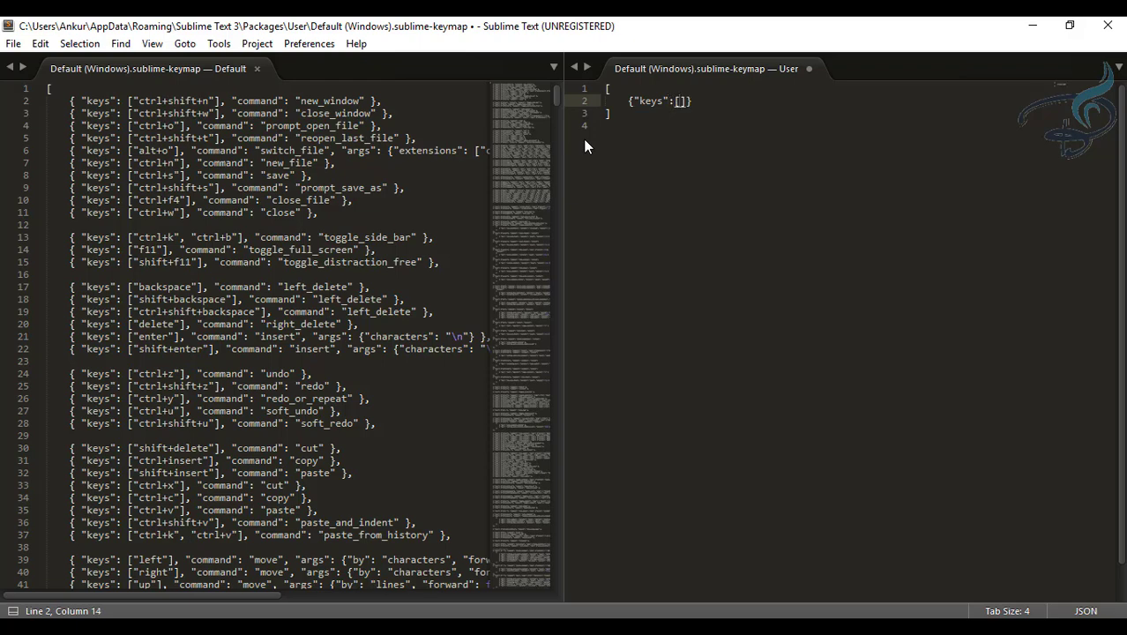
pyautogui.write('""')
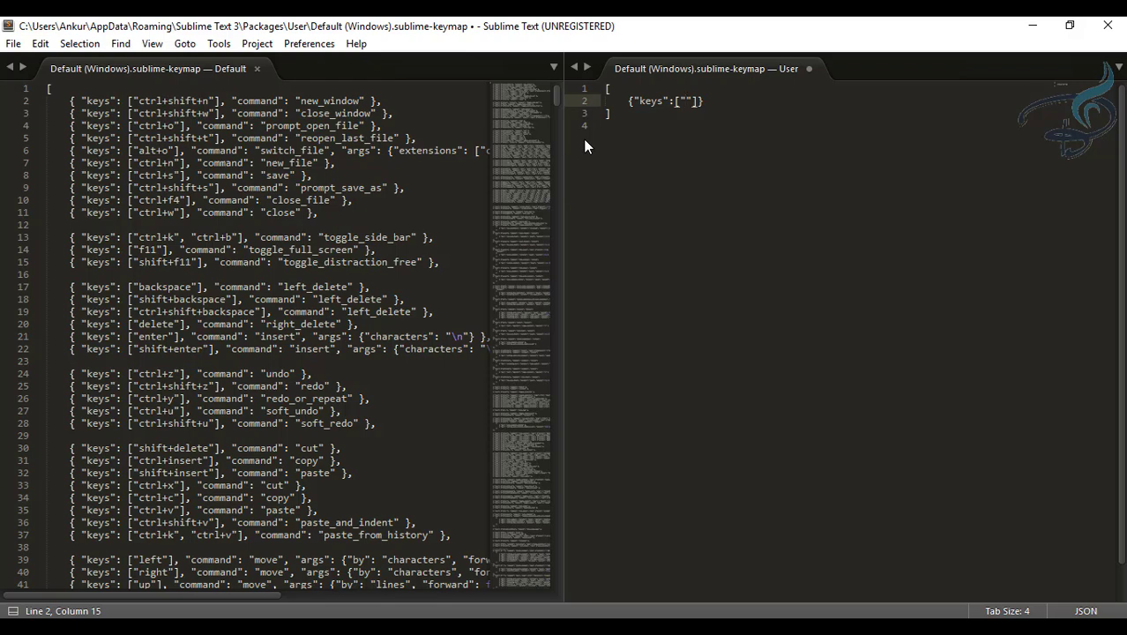
pyautogui.write('ctrl')
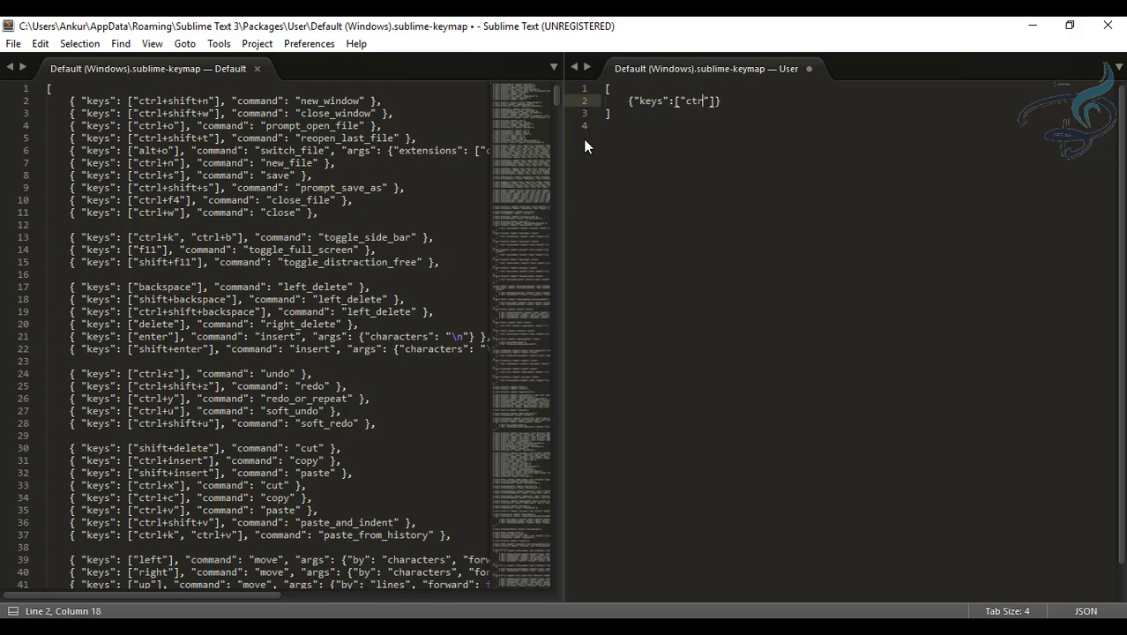
pyautogui.write('+')
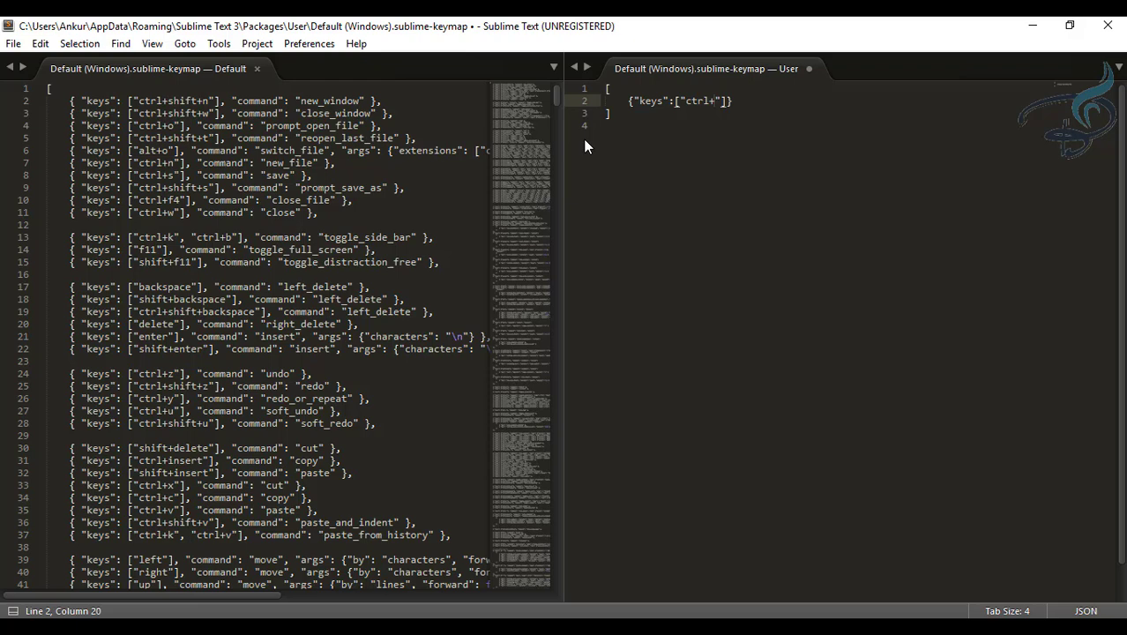
pyautogui.write('+')
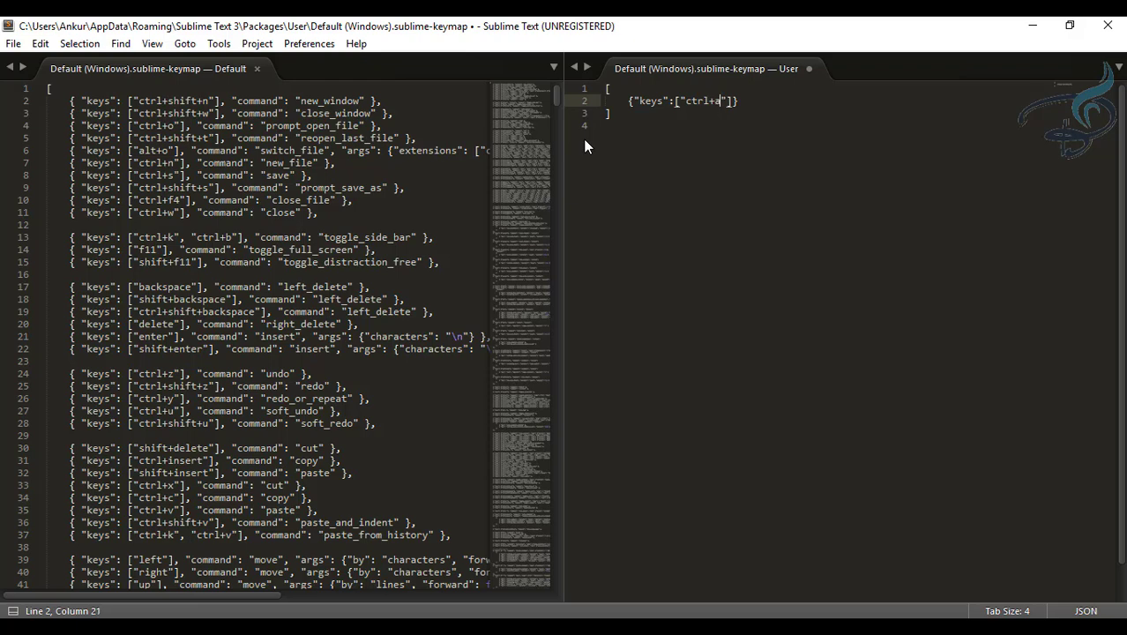
pyautogui.write('alt+')
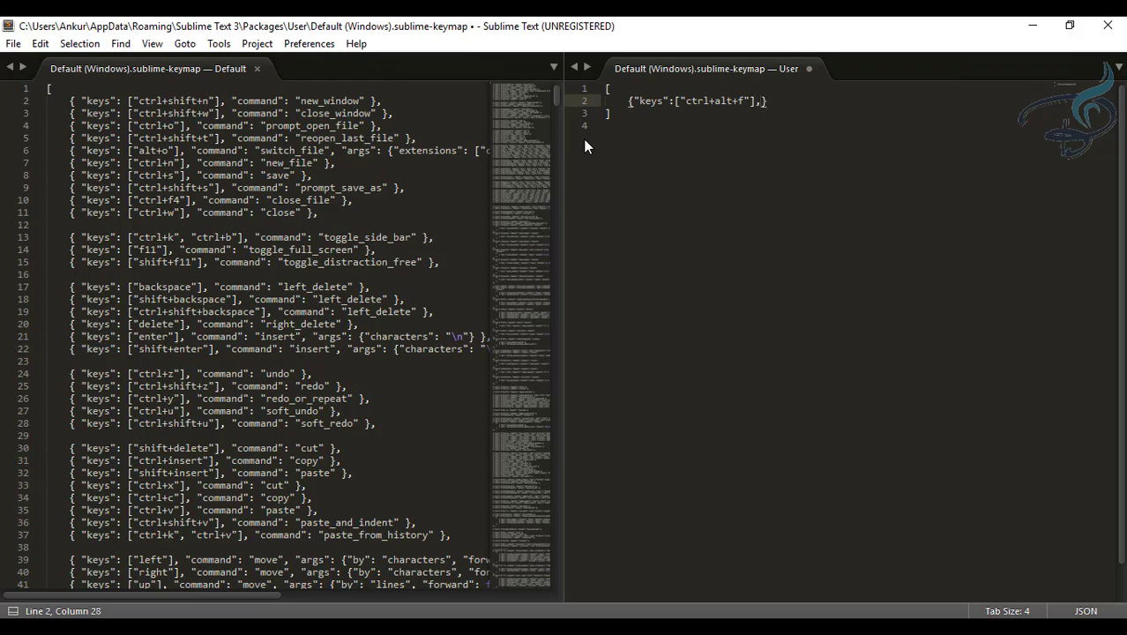
pyautogui.write(',"d')
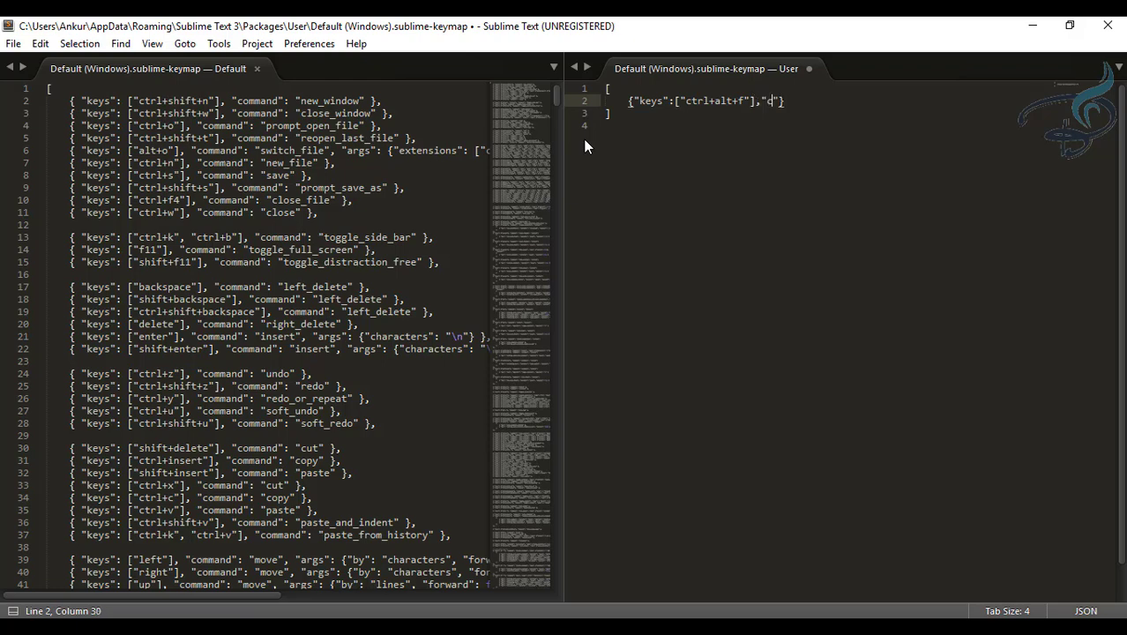
pyautogui.write('command')
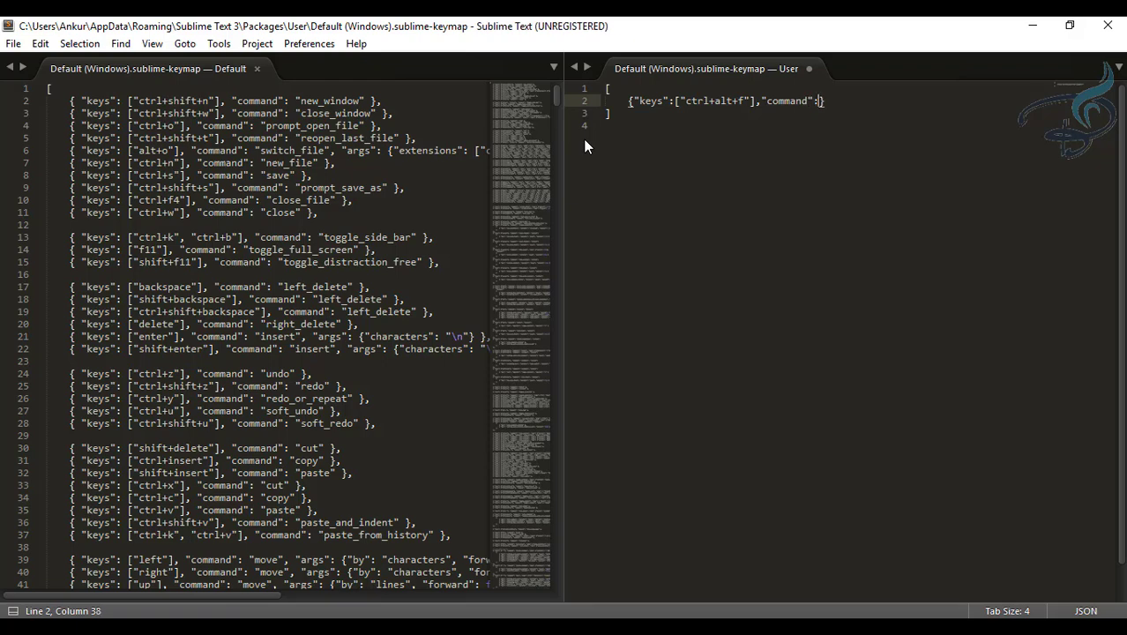
pyautogui.press('ctrl+s')
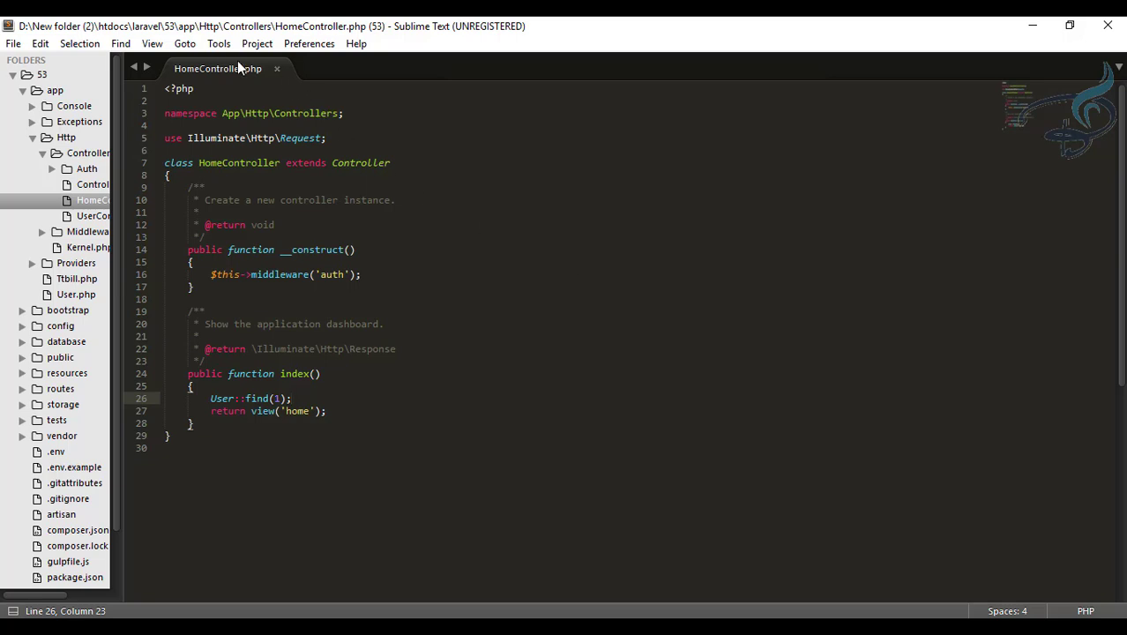
# - Show the console from the View menu
pyautogui.click(217, 42)
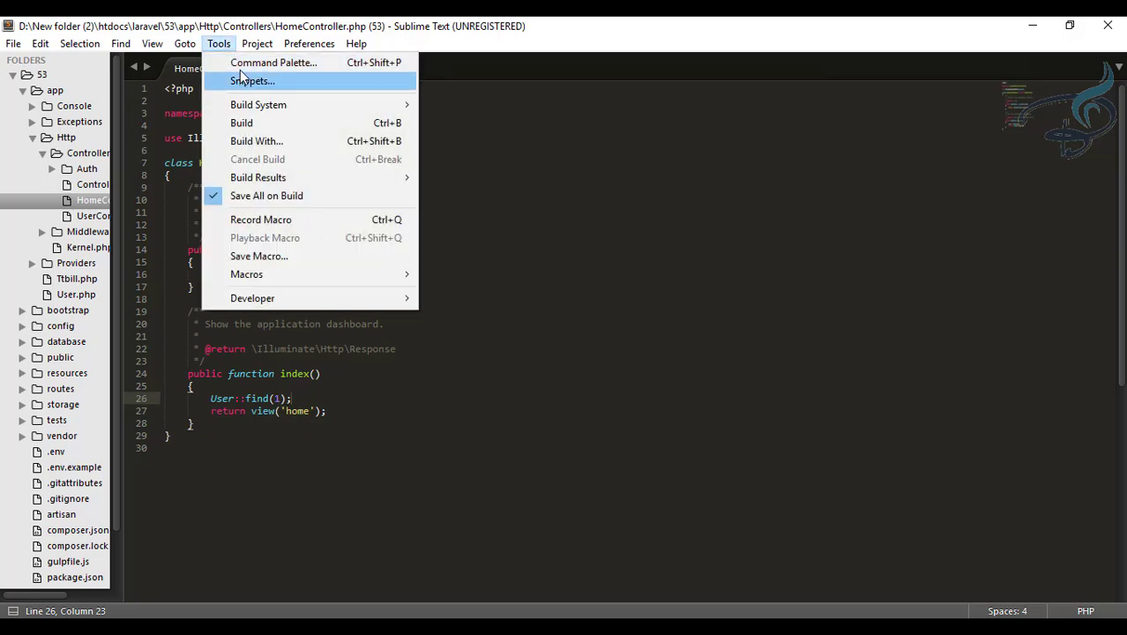
pyautogui.click(152, 43)
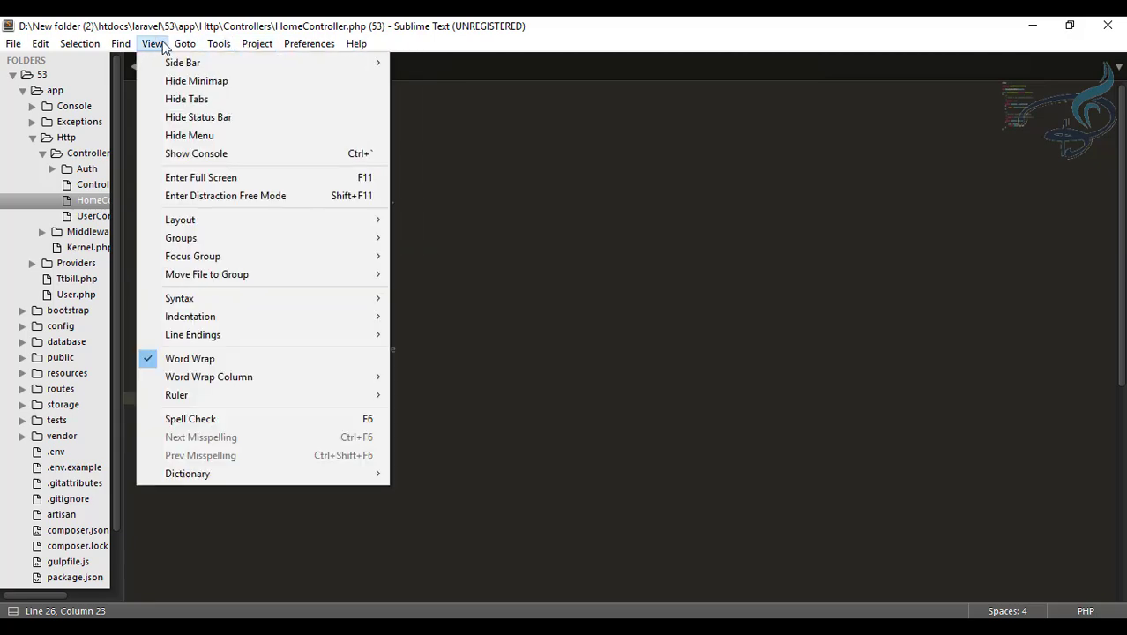
pyautogui.moveTo(189, 134)
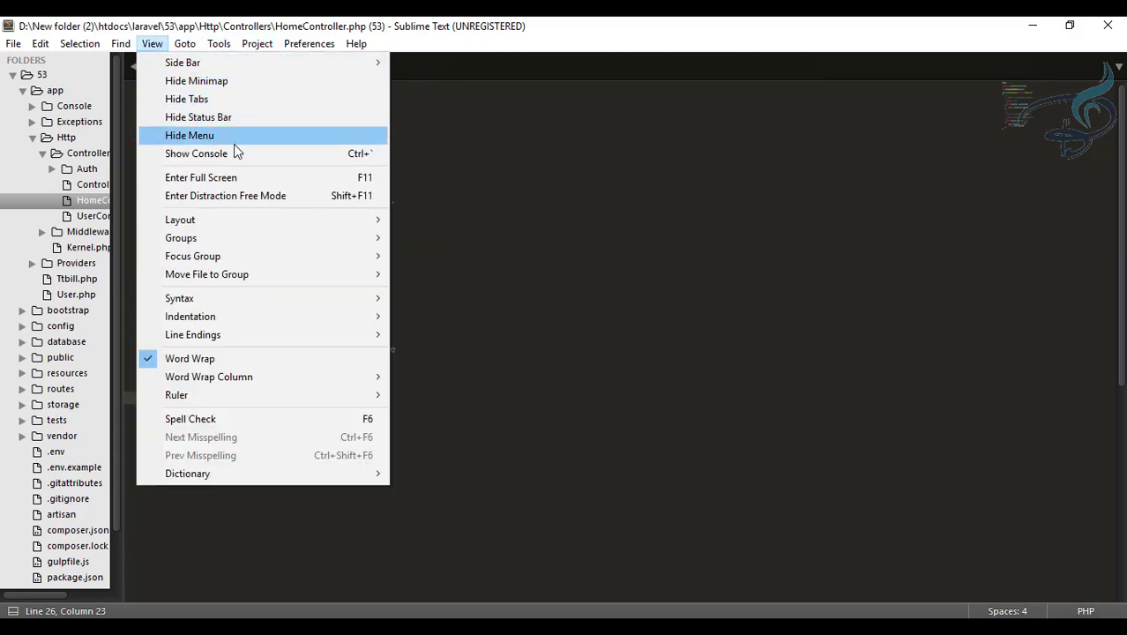
pyautogui.click(196, 151)
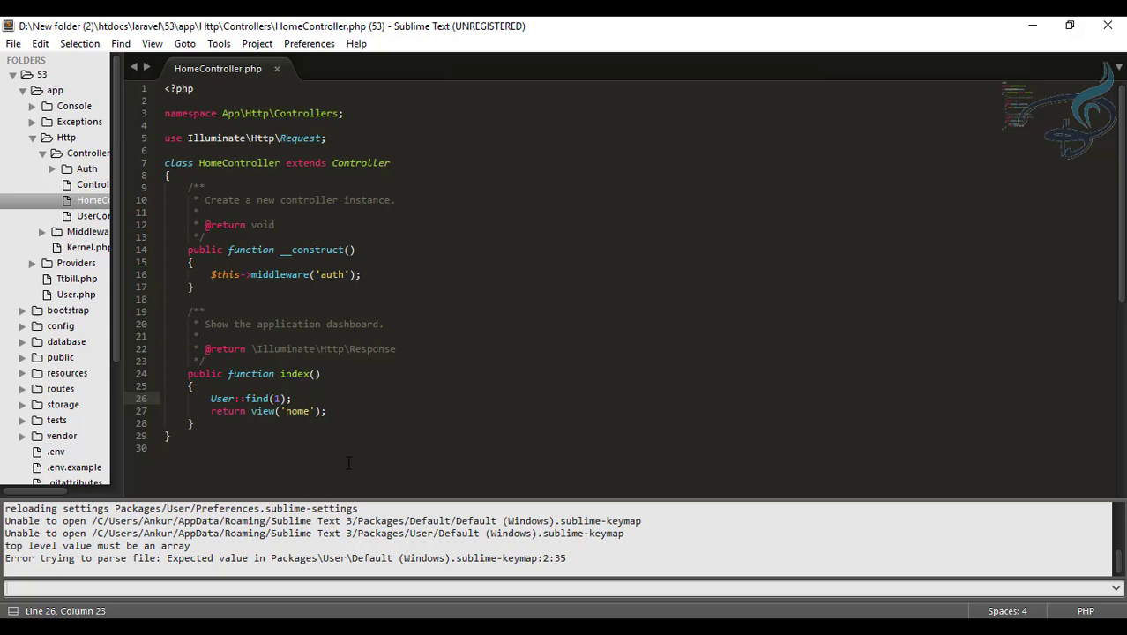
pyautogui.moveTo(346, 592)
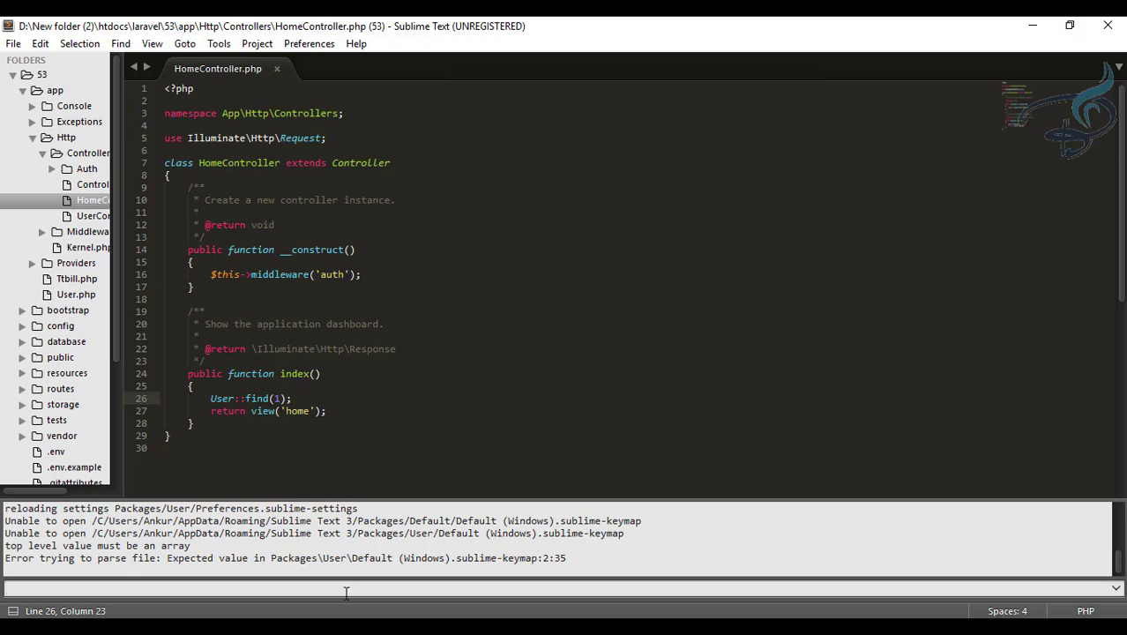
# - Run sublime.log_commands(True) after fixing a typo, and confirm editor clicks log drag_select
pyautogui.write('sublime')
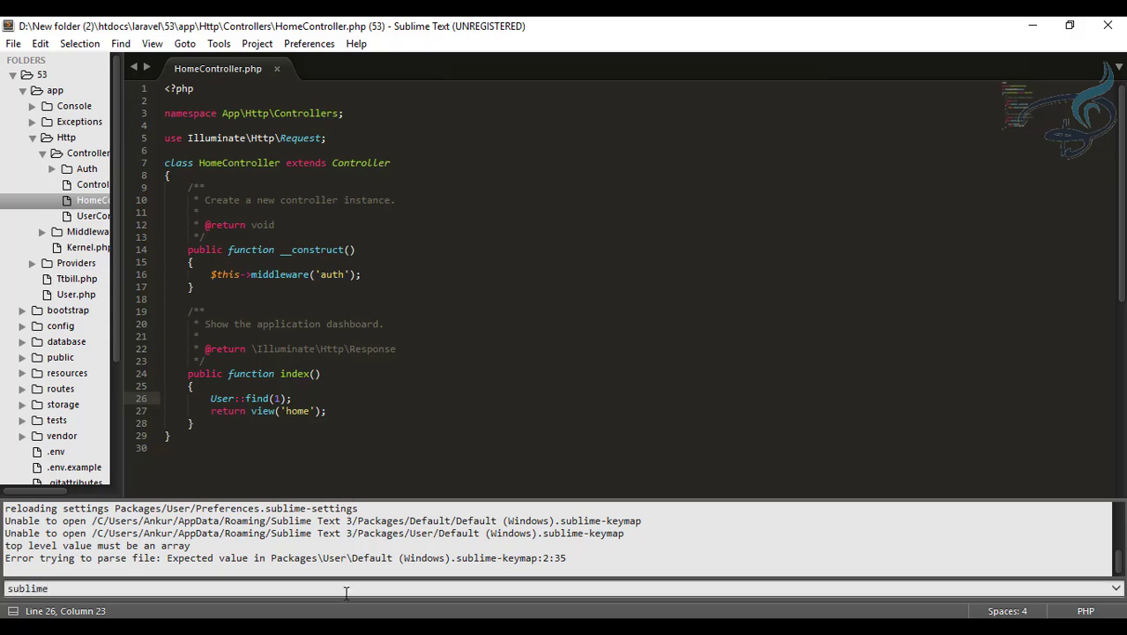
pyautogui.write('.log_commands(')
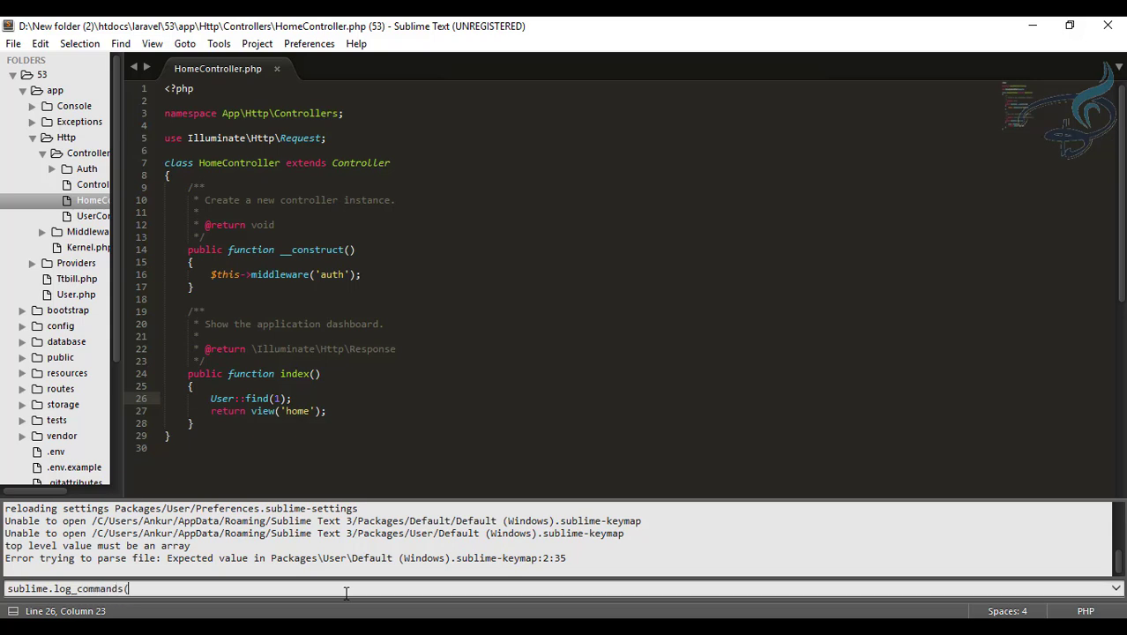
pyautogui.write('Treu)')
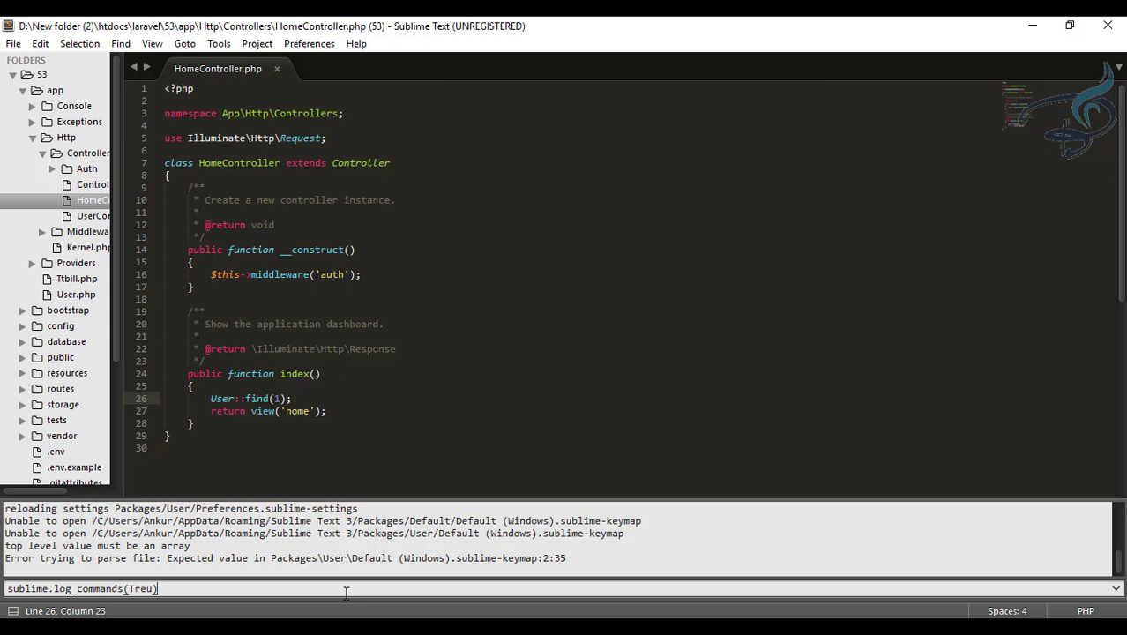
pyautogui.press('enter')
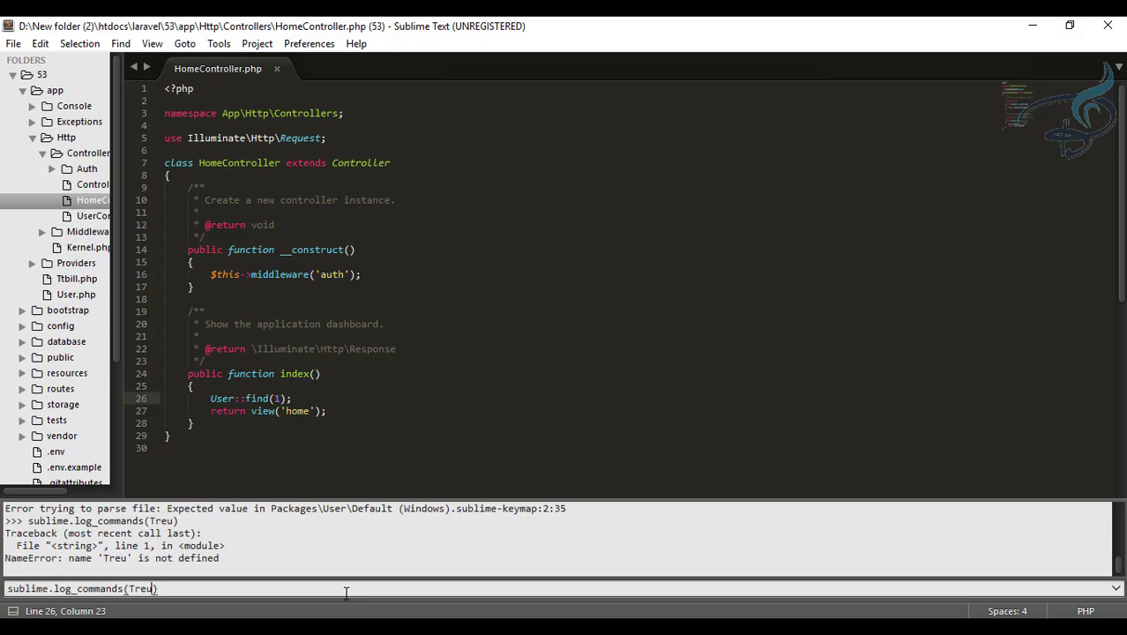
pyautogui.press('BackSpace')
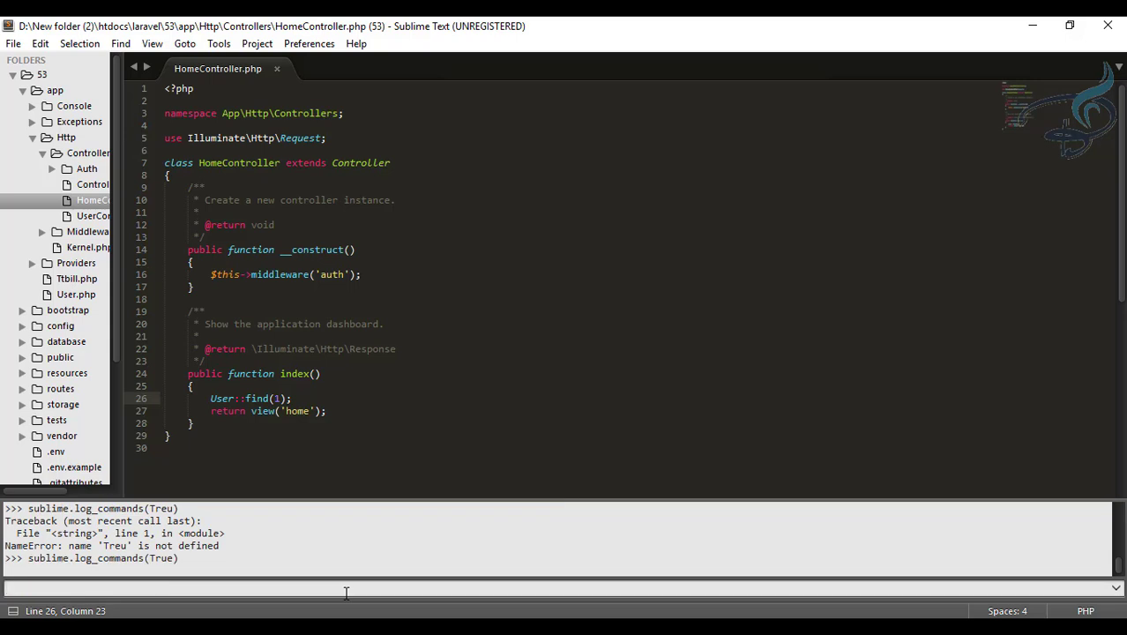
pyautogui.click(321, 374)
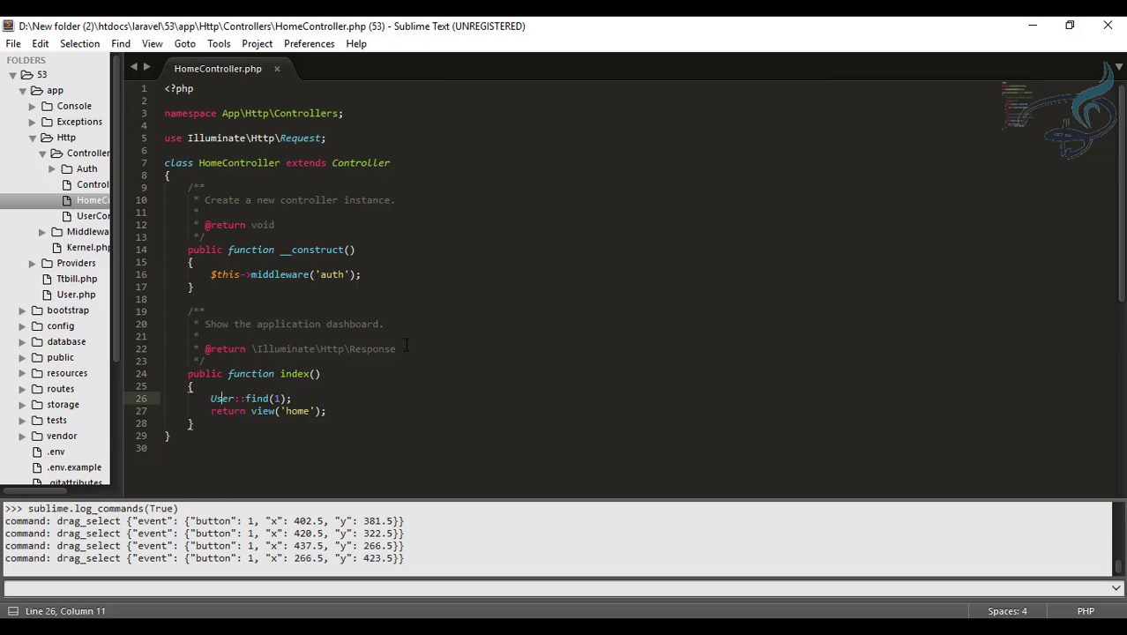
# - Run PHPCompanion: Find Use to log its command name find_use, then return to the keymap
pyautogui.press('ctrl+shift+p')
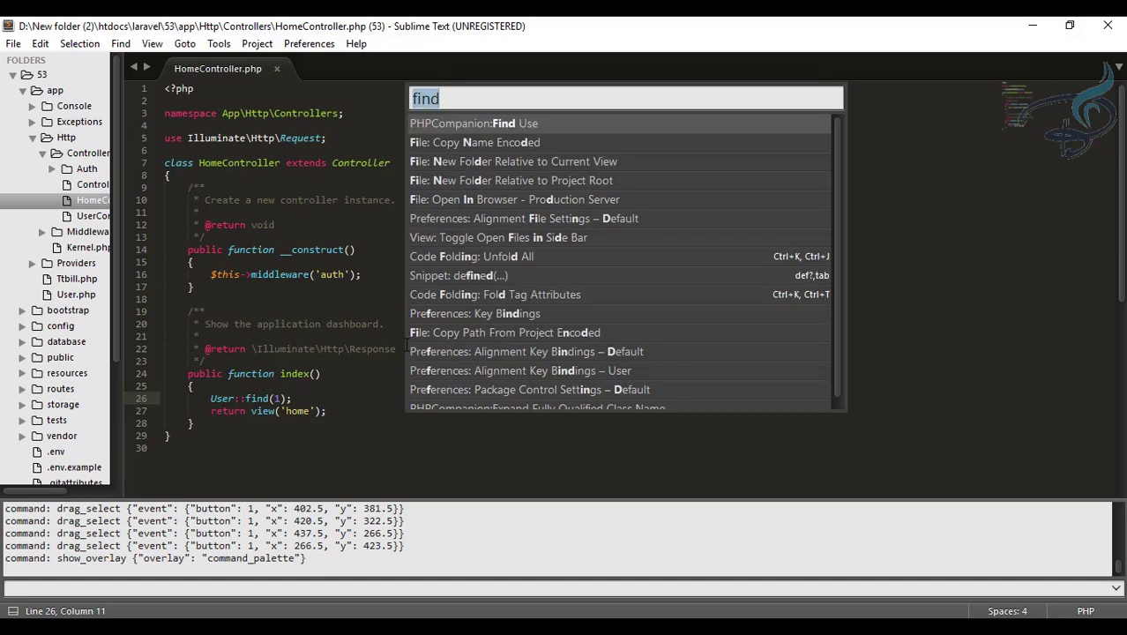
pyautogui.click(473, 124)
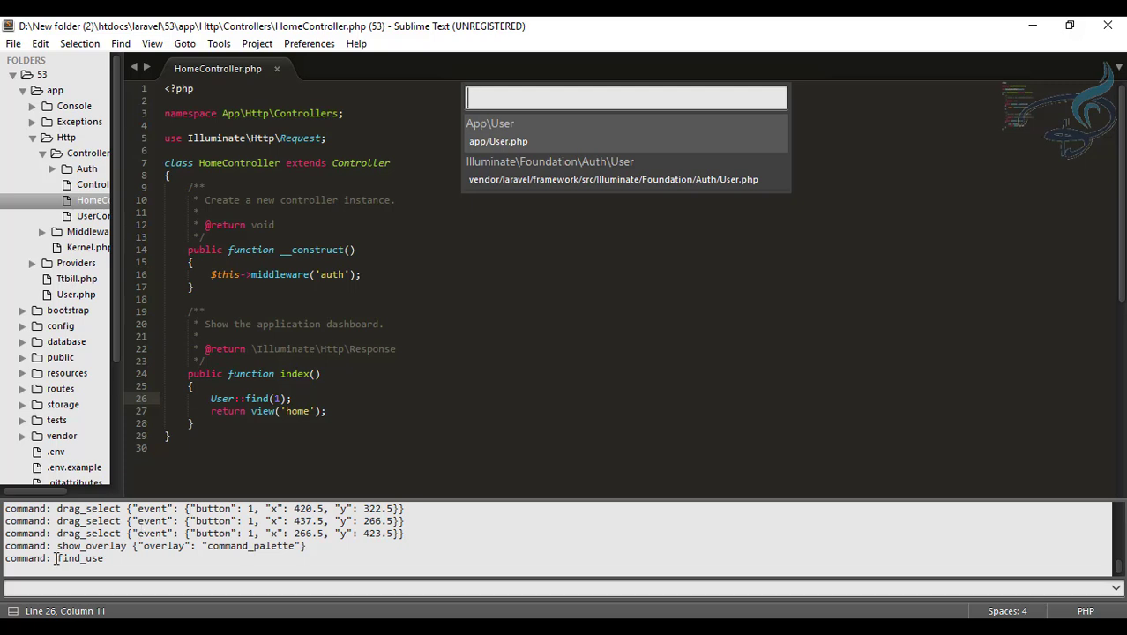
pyautogui.moveTo(551, 143)
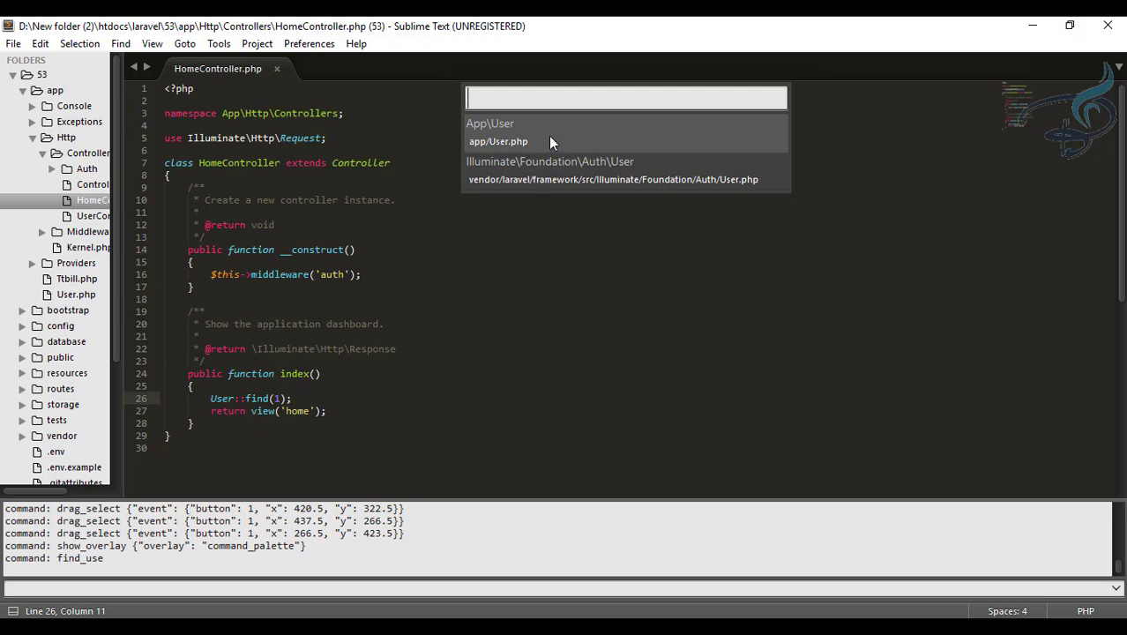
pyautogui.click(490, 124)
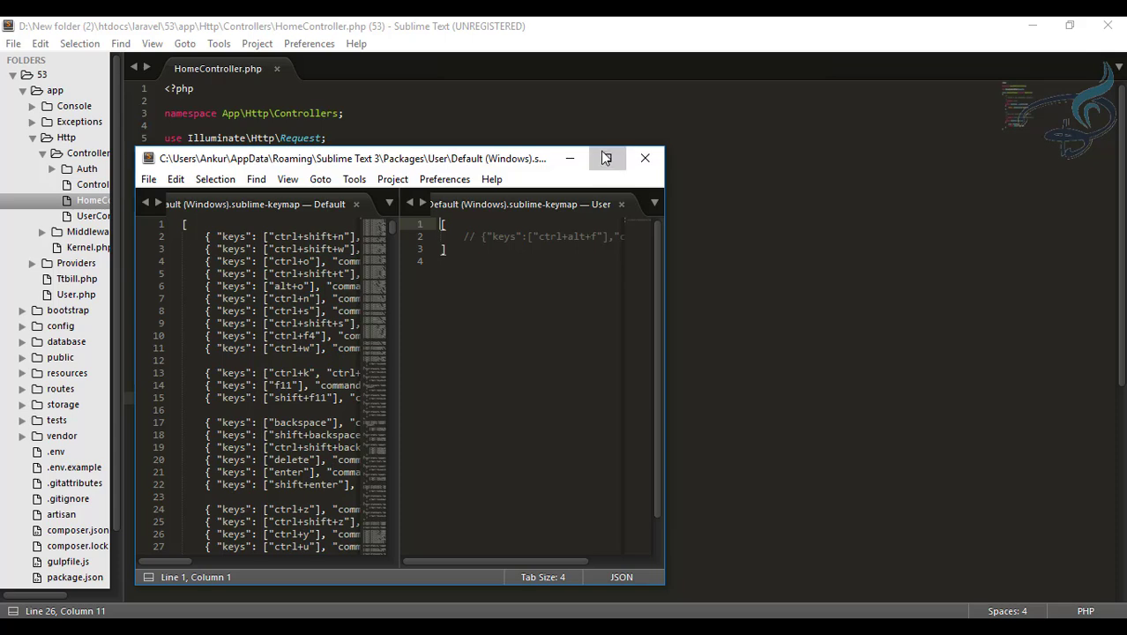
# - Set the binding's command to find_use, save the user keymap and dismiss the license reminder
pyautogui.click(607, 159)
pyautogui.write('ommand":"find')
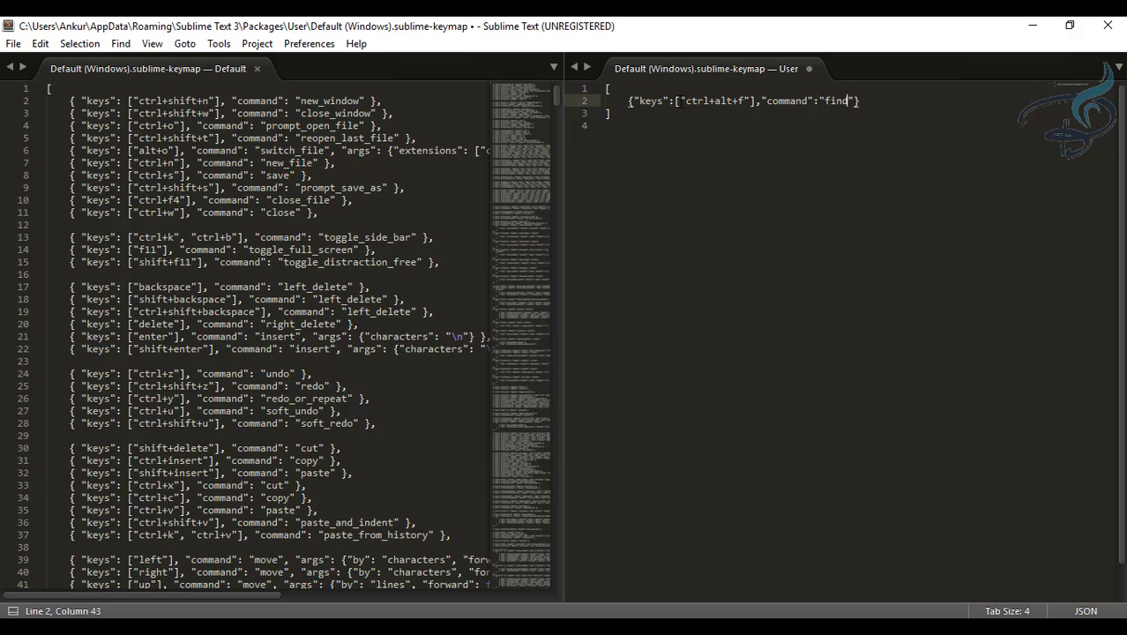
pyautogui.write('_use')
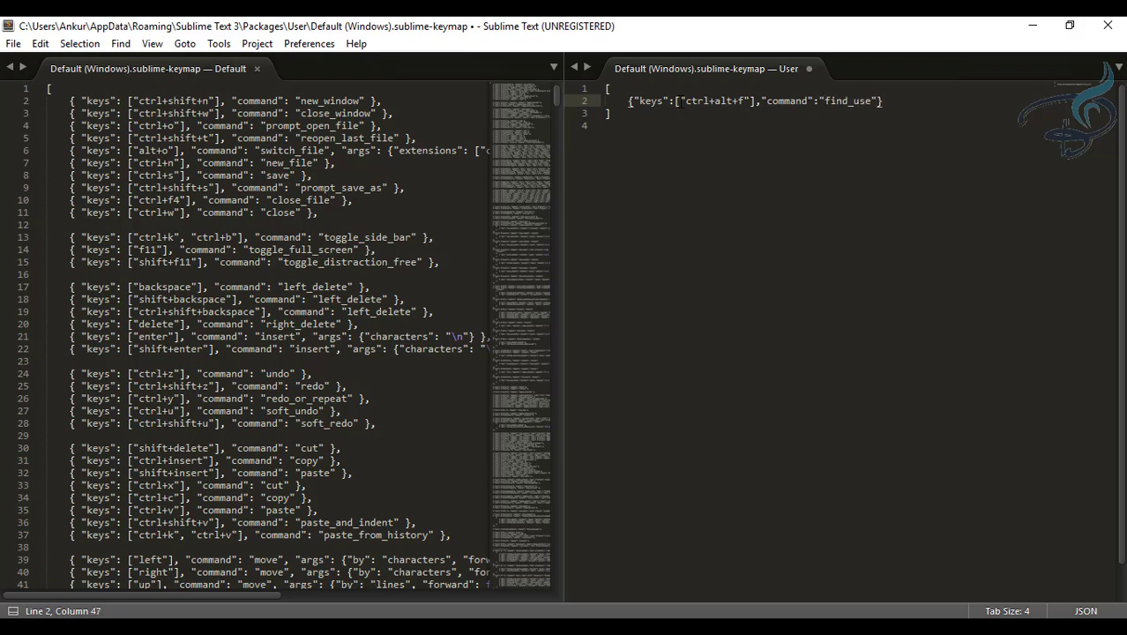
pyautogui.press('ctrl+s')
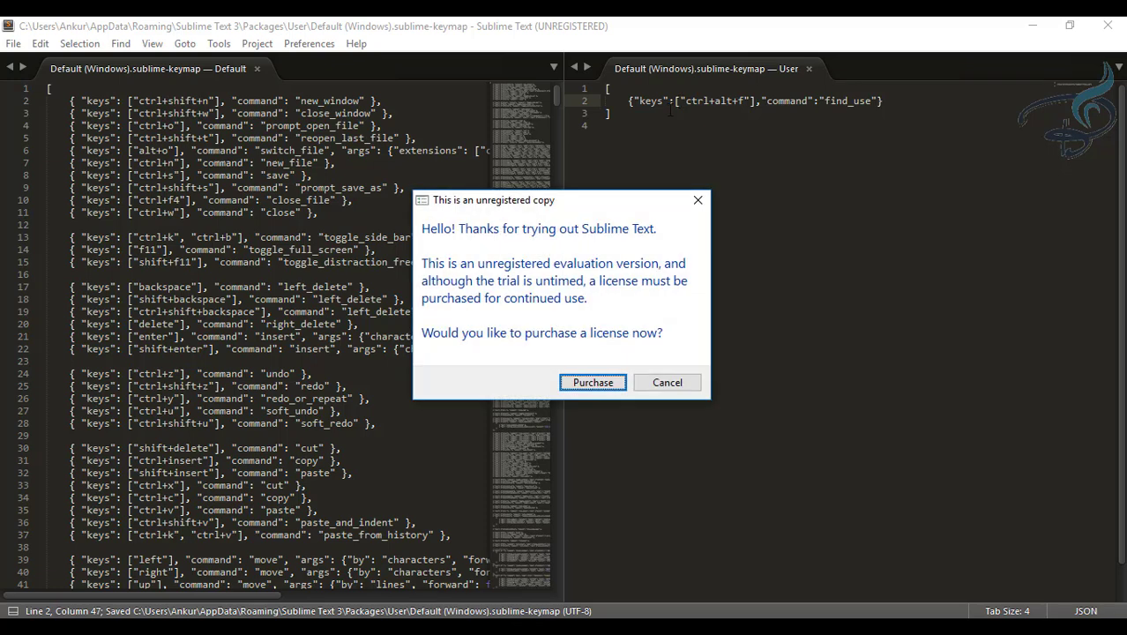
pyautogui.click(667, 381)
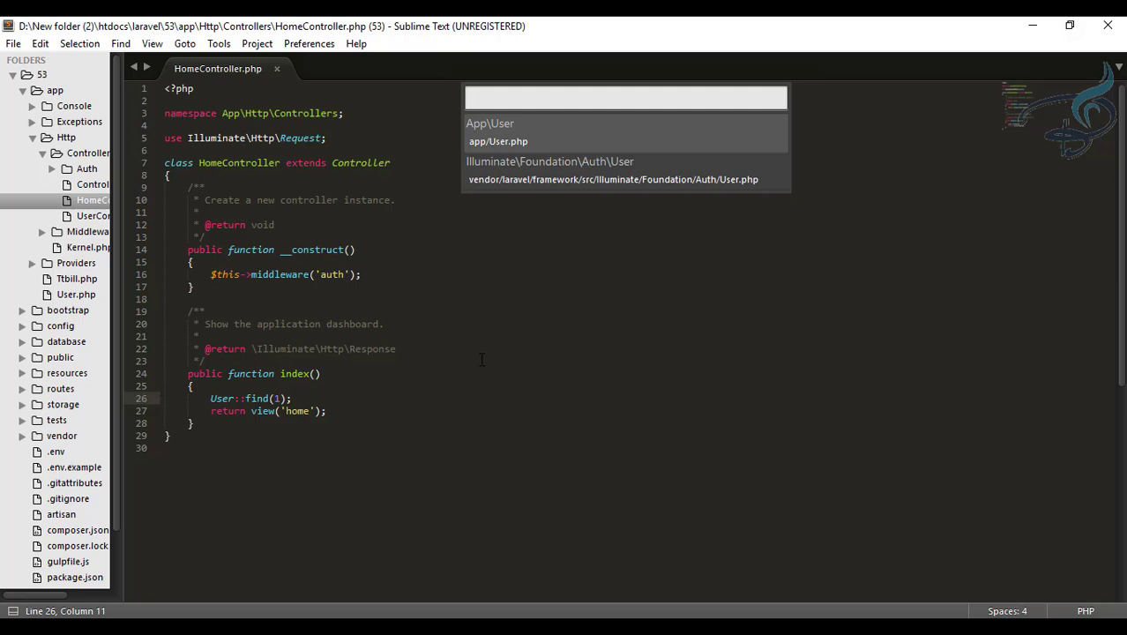
# - Import App\User, delete the Illuminate\Http\Request use line and type Request in index() parameters
pyautogui.click(490, 123)
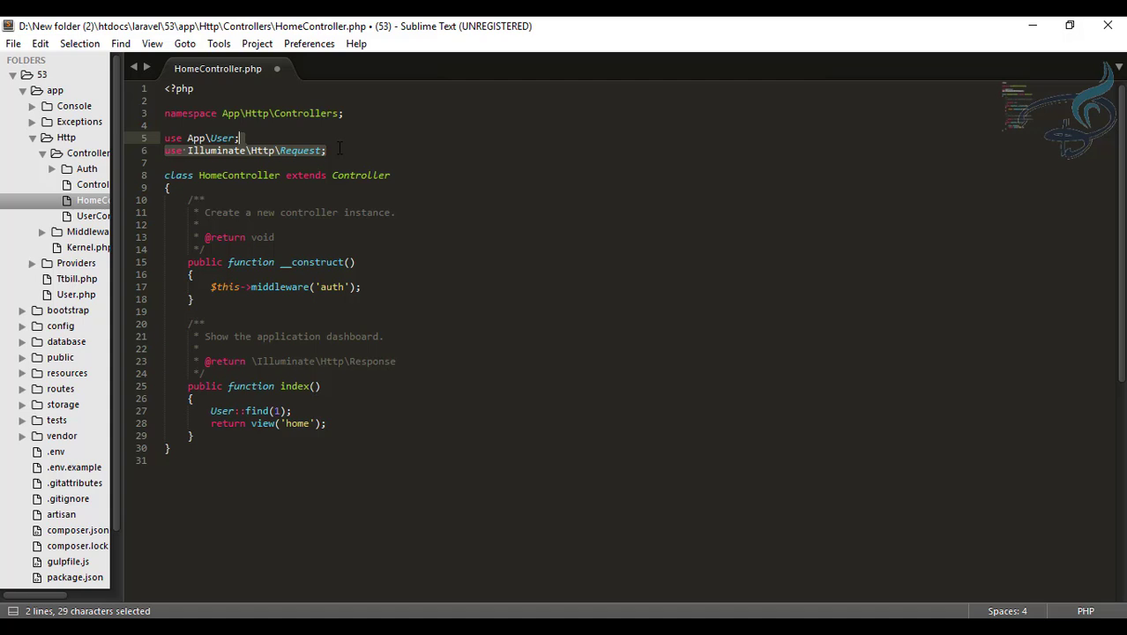
pyautogui.press('Delete')
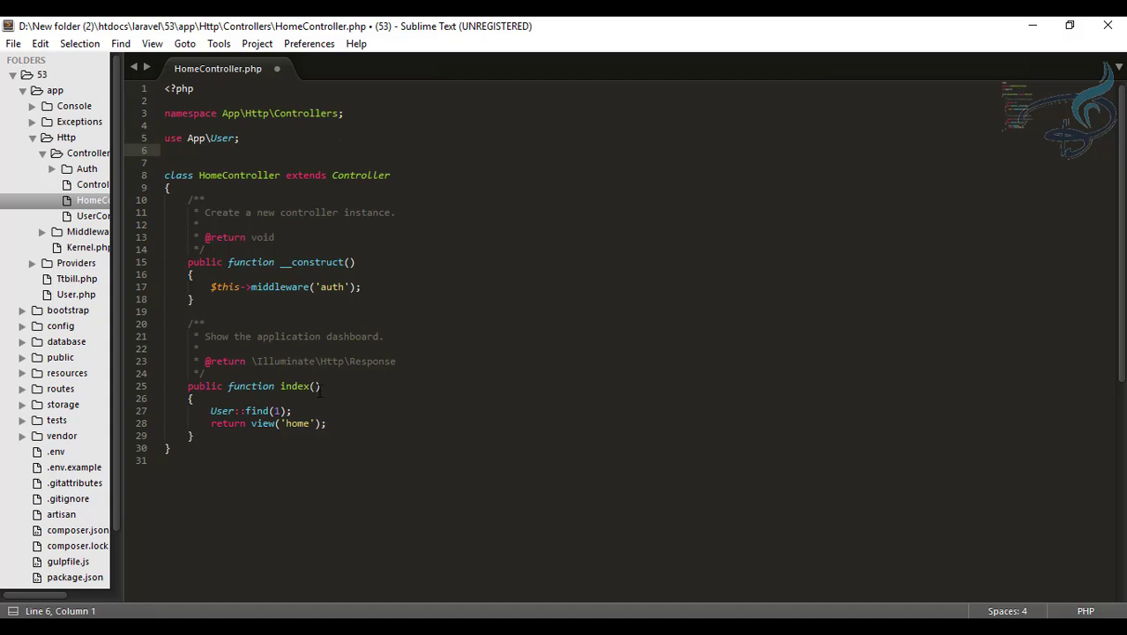
pyautogui.write('Request')
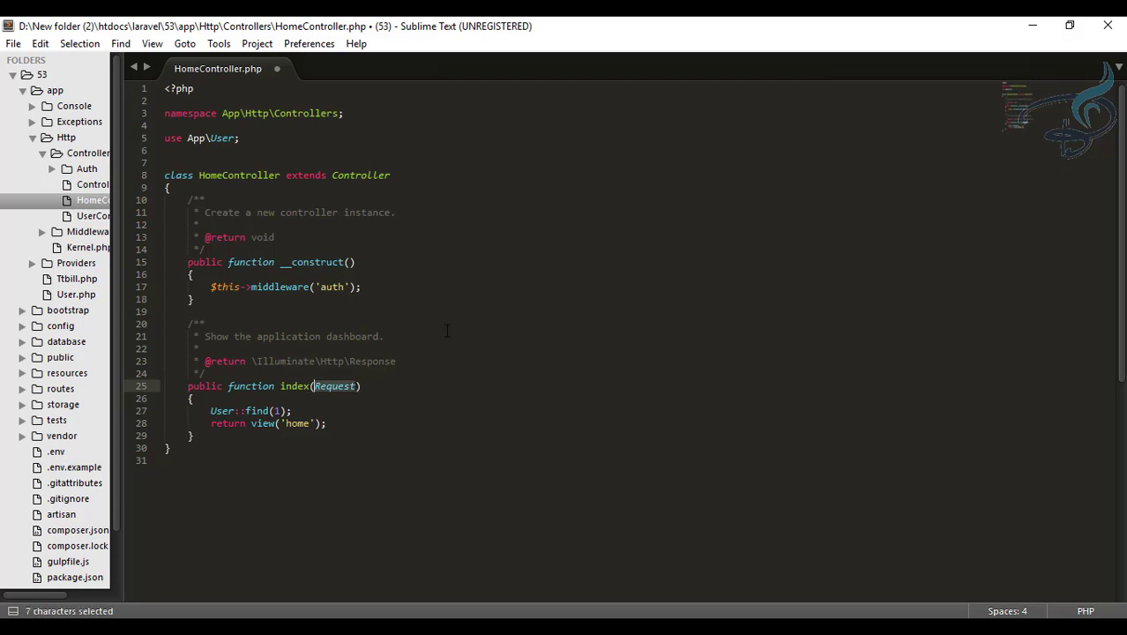
# - Import Illuminate\Http\Request via the Ctrl+Alt+F find_use shortcut and save the file
pyautogui.click(360, 385)
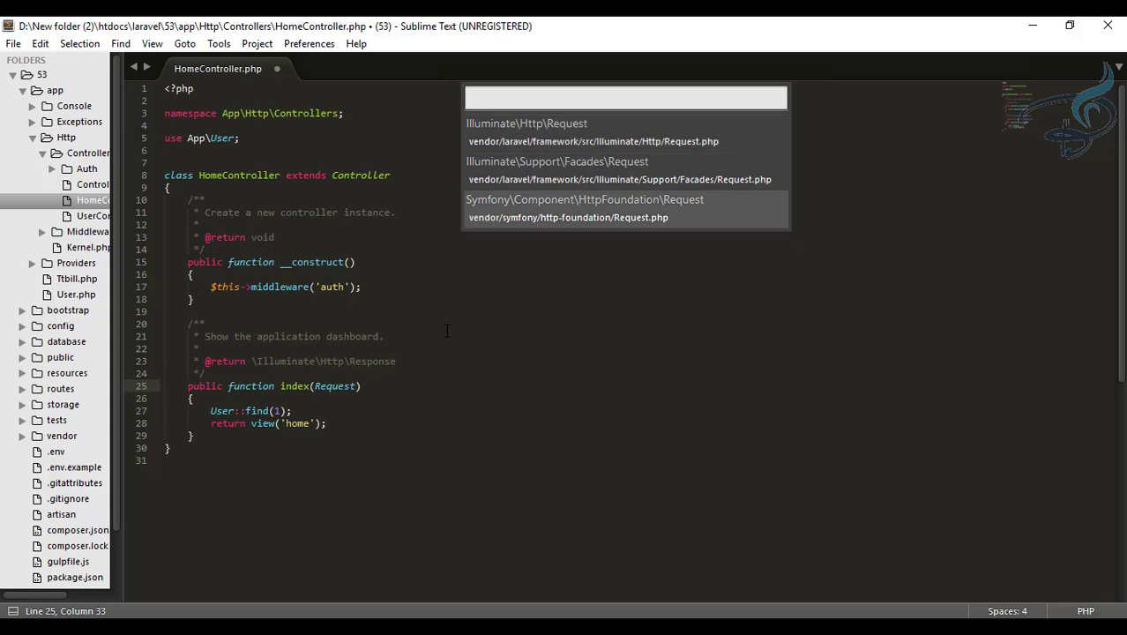
pyautogui.click(526, 124)
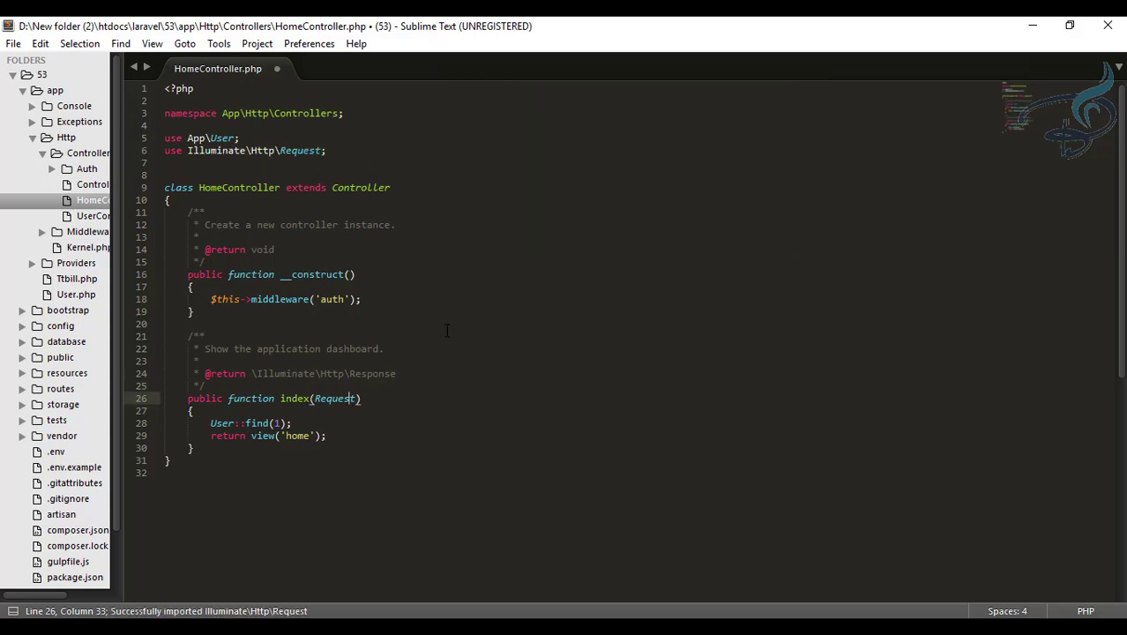
pyautogui.press('ctrl+s')
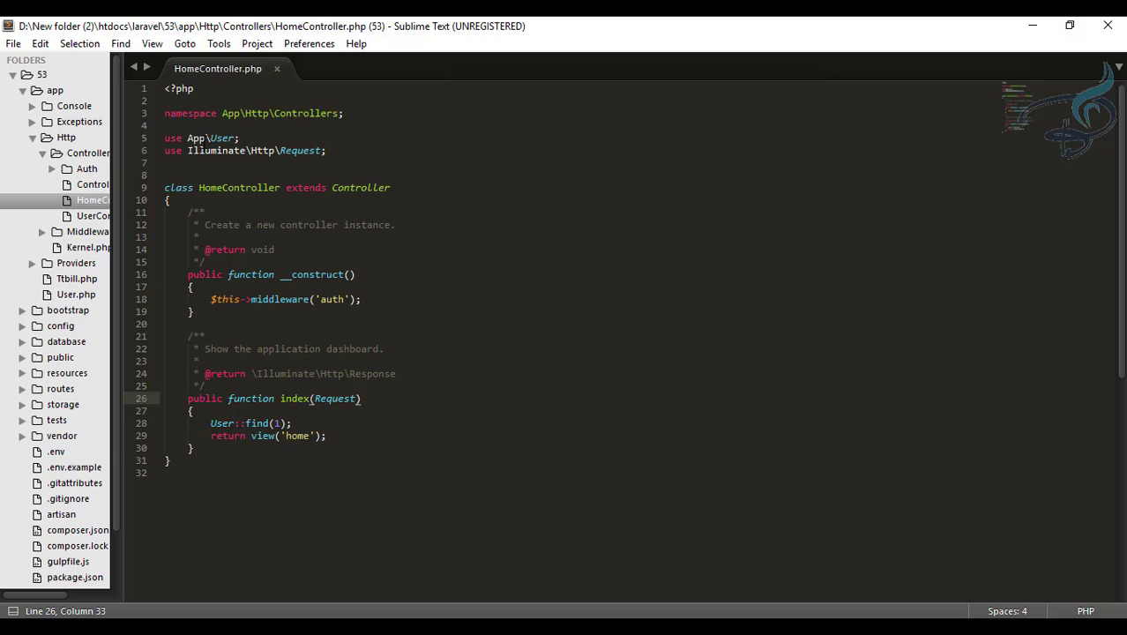
# - Extend the User import's namespace to App\Model\Prod\User by typing Prod\ into the path
pyautogui.click(202, 138)
pyautogui.write('Model')
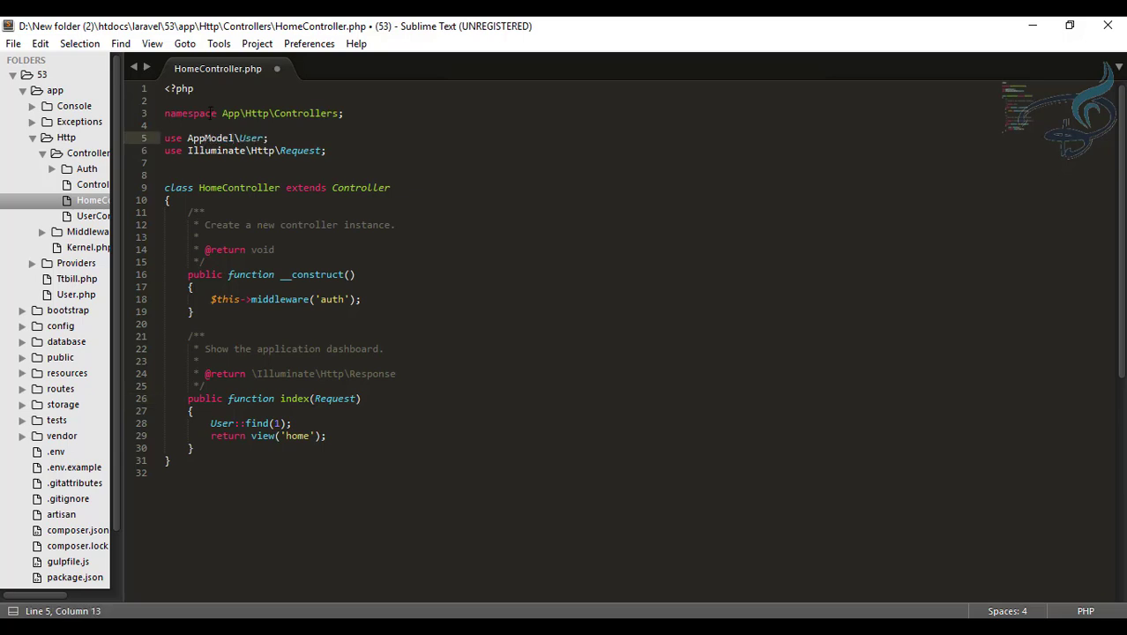
pyautogui.write('Prod\\')
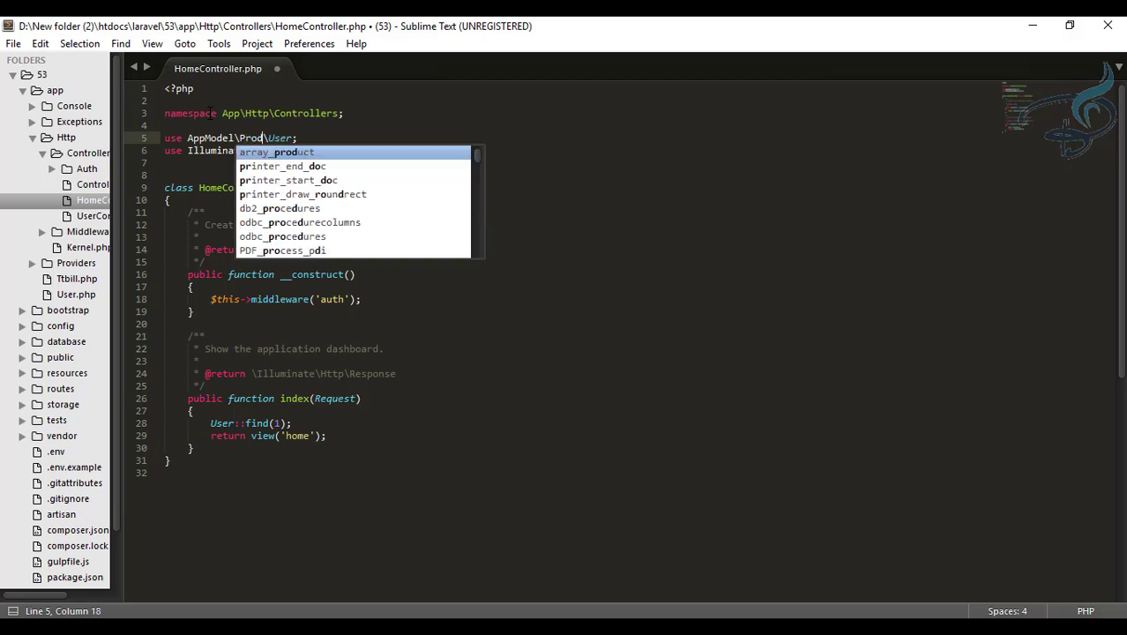